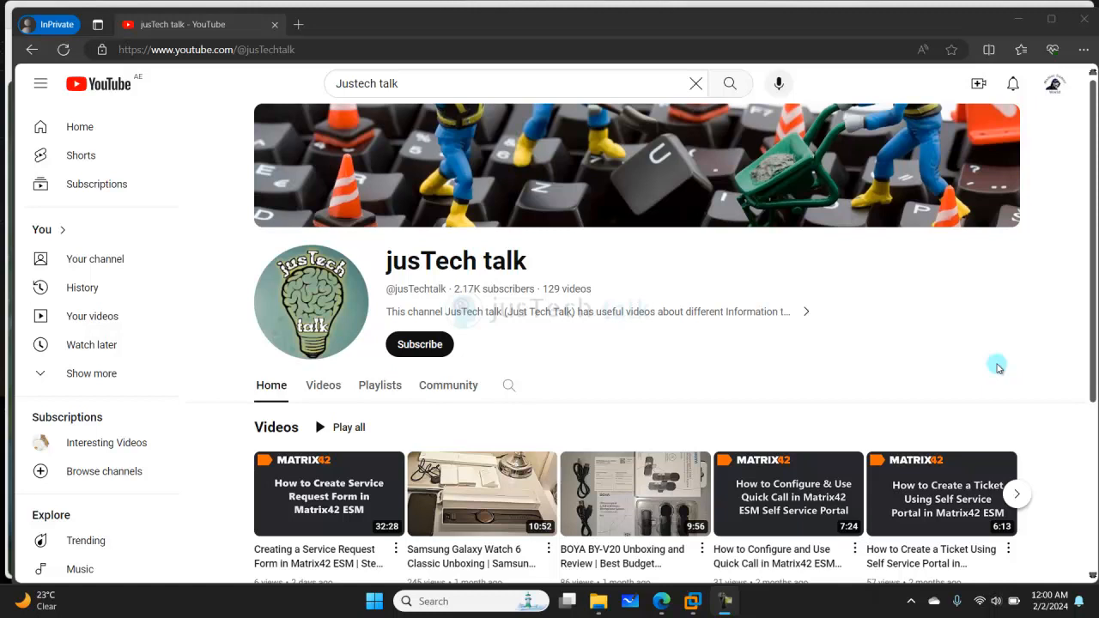
Subscribe to the jusTech talk channel from its channel page.
click(419, 344)
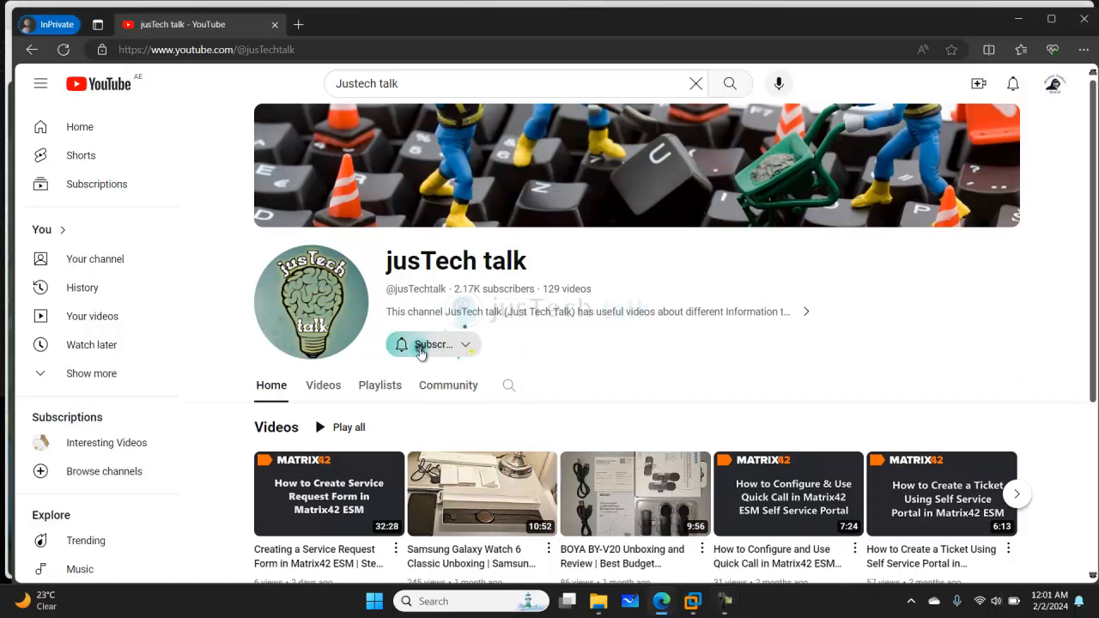
click(432, 343)
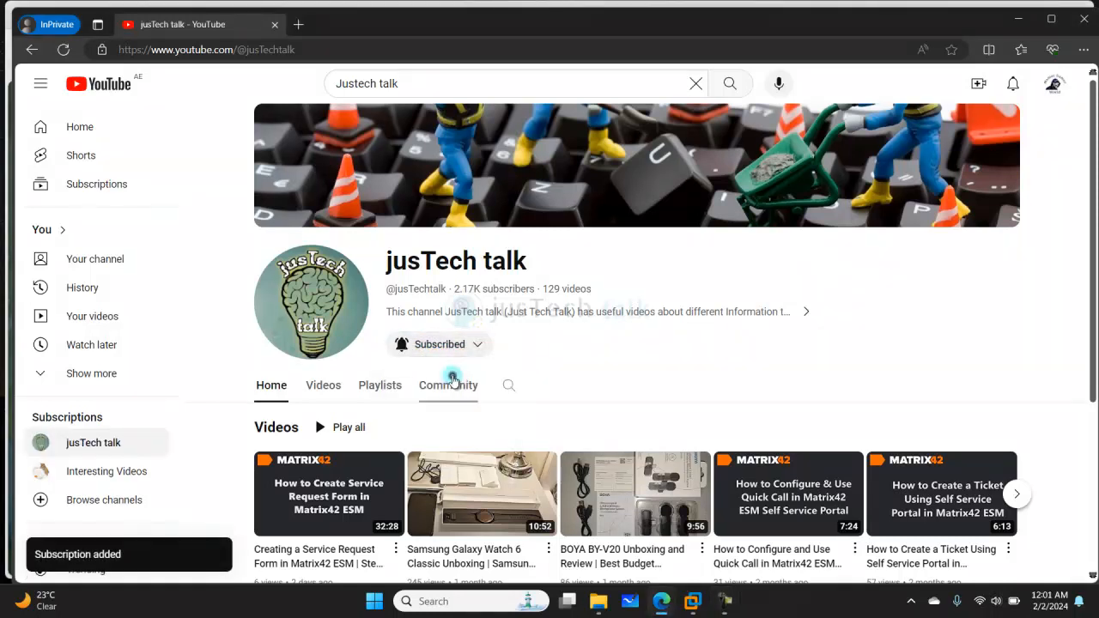
mouse_move(709, 381)
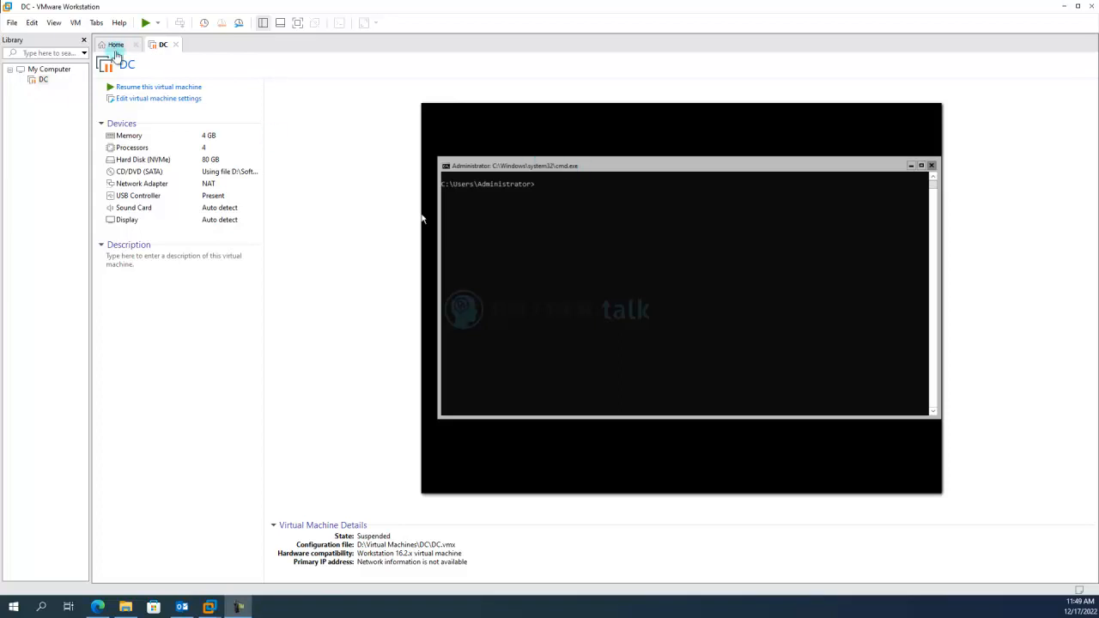
Start a custom new virtual machine with default hardware compatibility, installing the OS later.
click(116, 44)
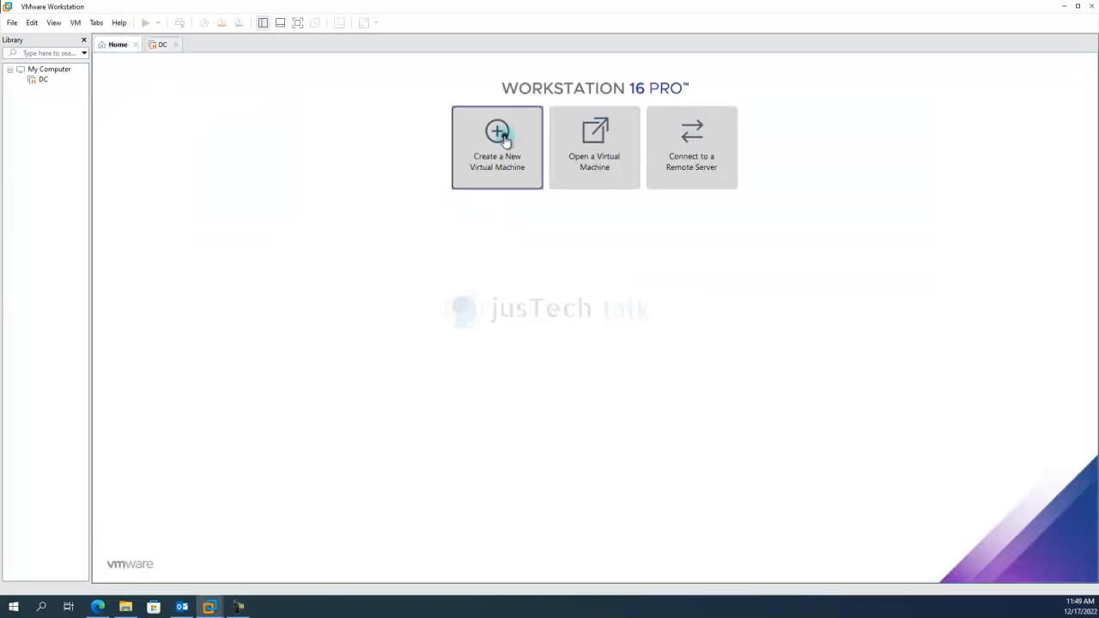
click(496, 146)
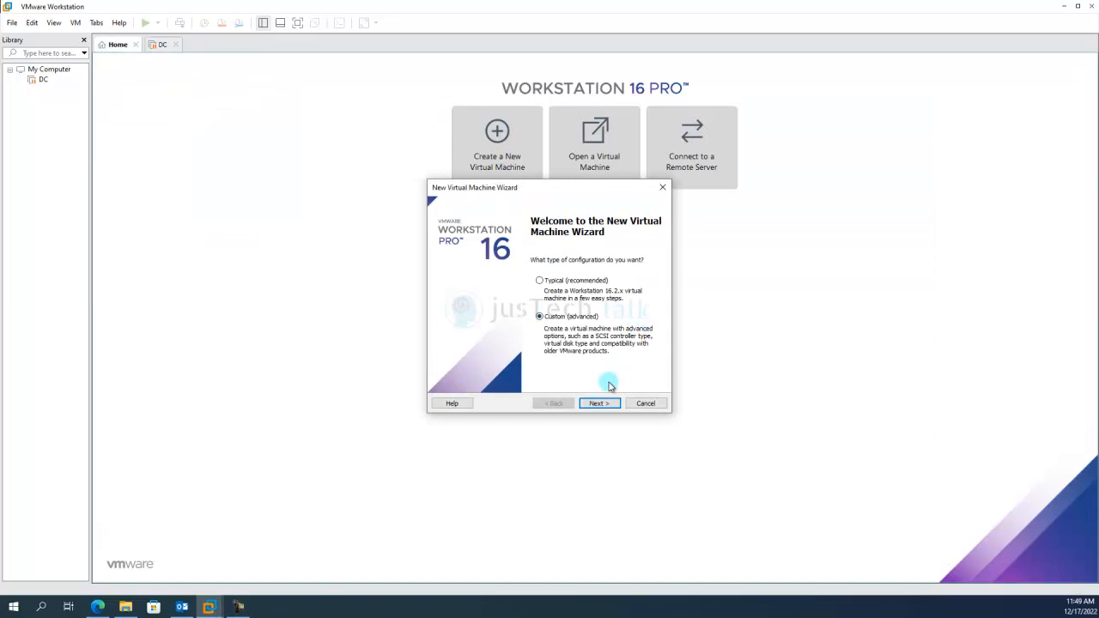
click(597, 403)
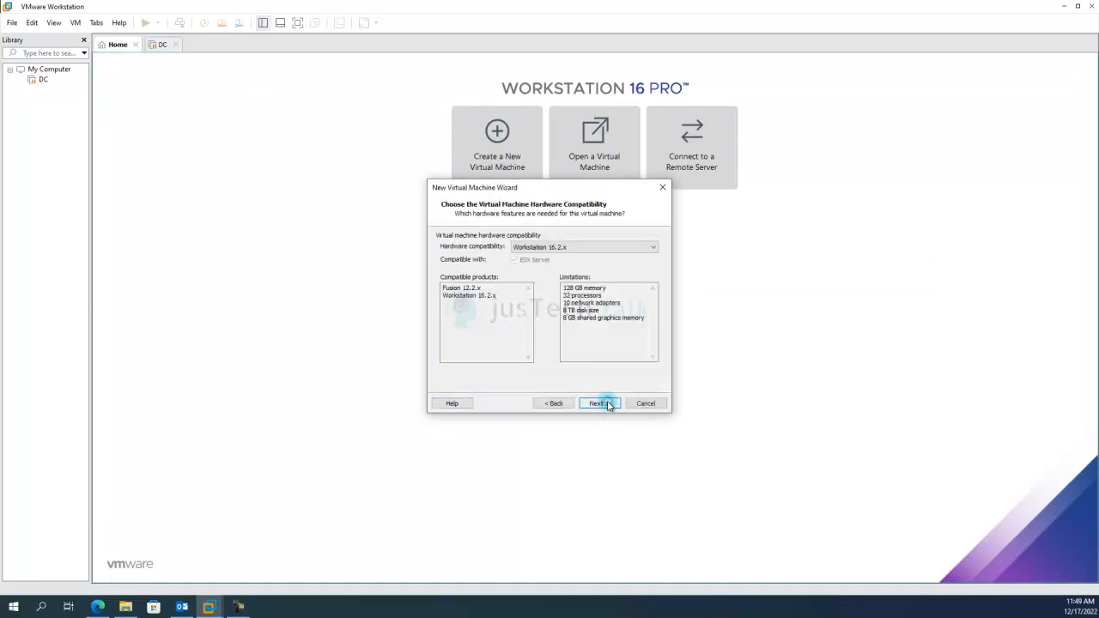
click(596, 402)
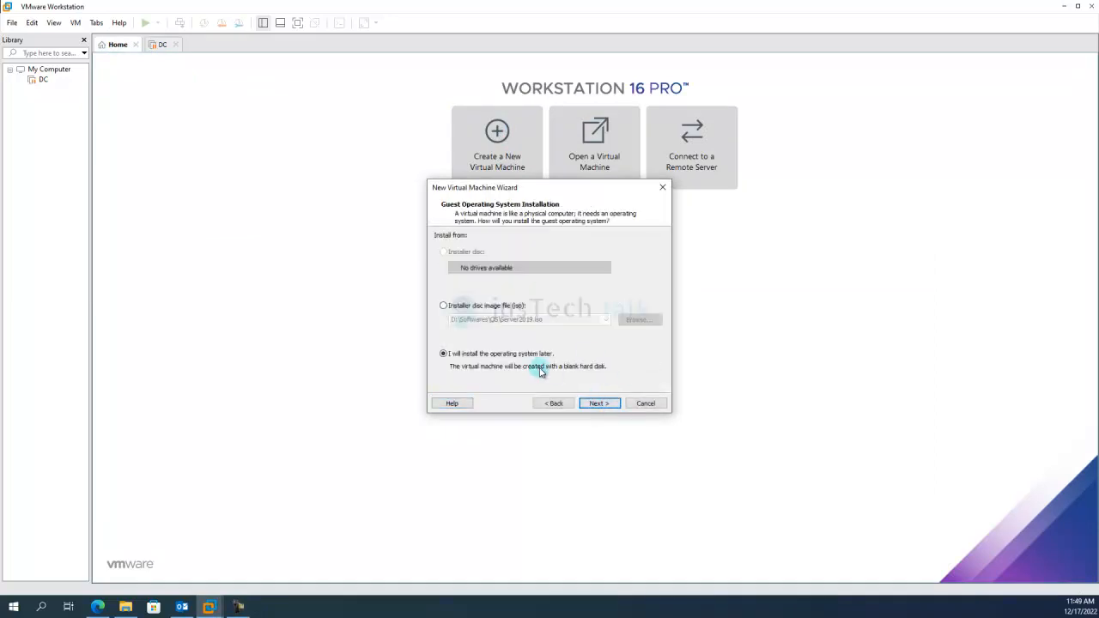
click(597, 402)
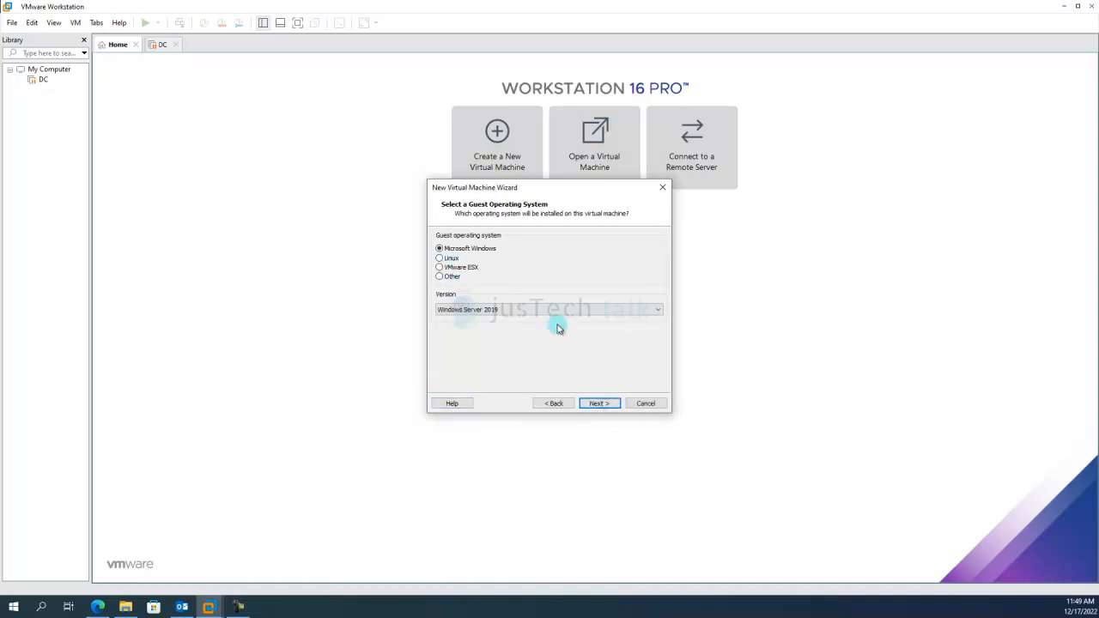
Choose the Windows Server guest OS and name the machine AppSrv with its storage location.
click(656, 309)
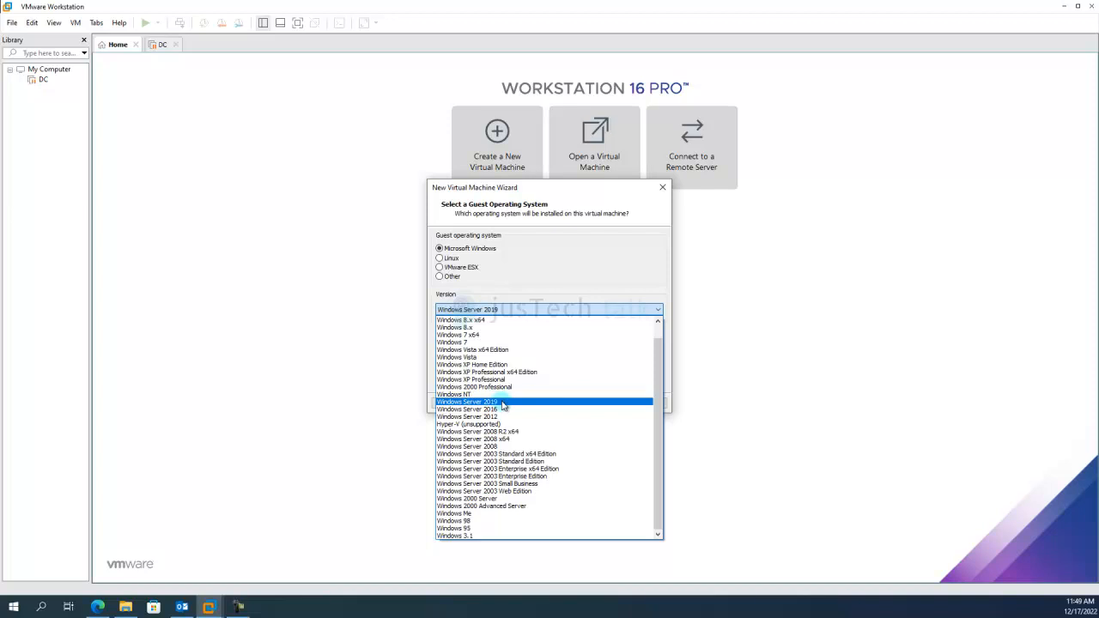
click(467, 402)
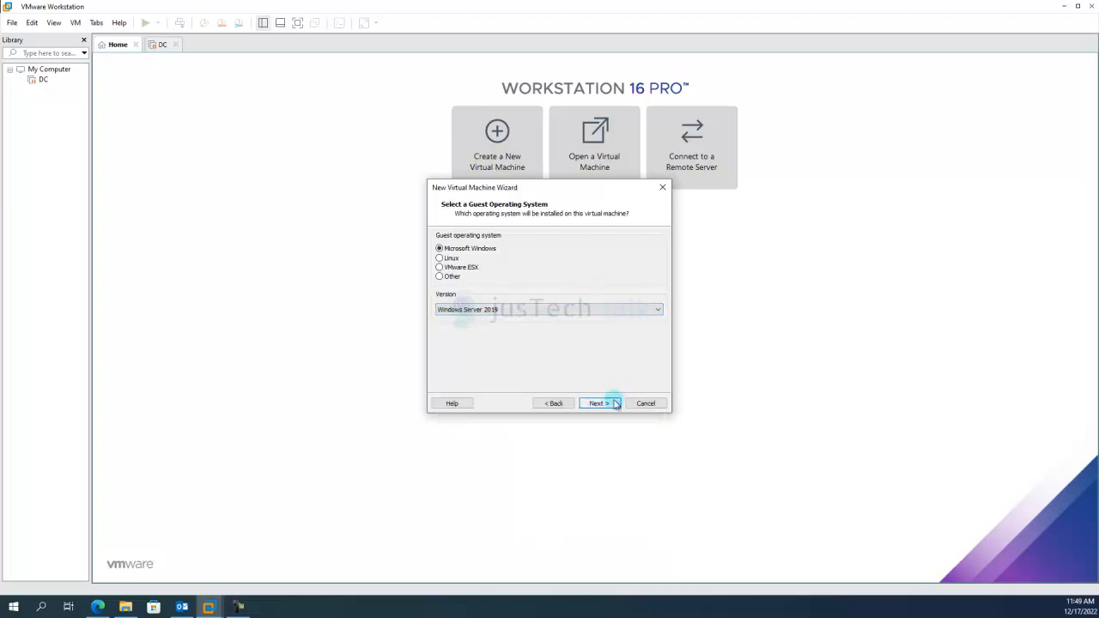
click(598, 404)
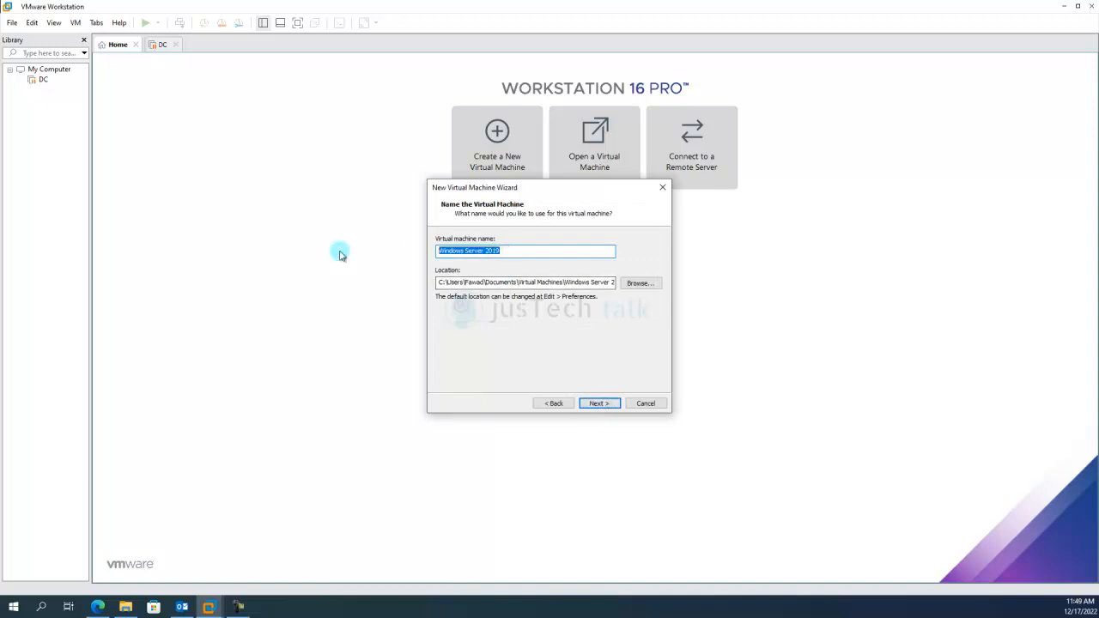
text(AppSrv)
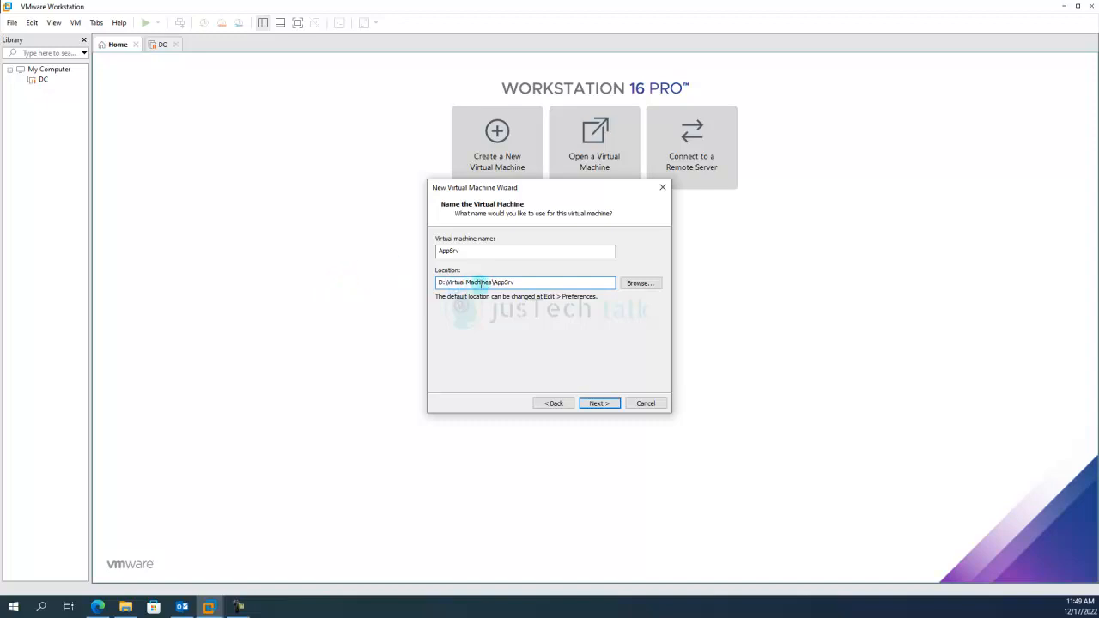
click(525, 250)
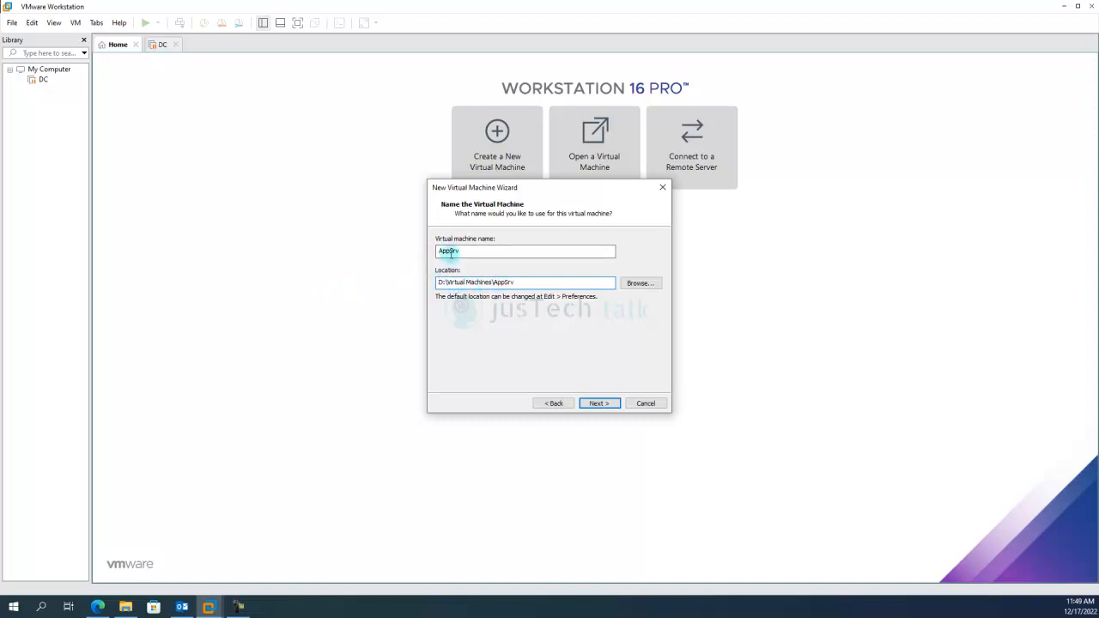
Keep UEFI firmware, 8 processor cores and 8192 MB of memory for AppSrv.
click(598, 401)
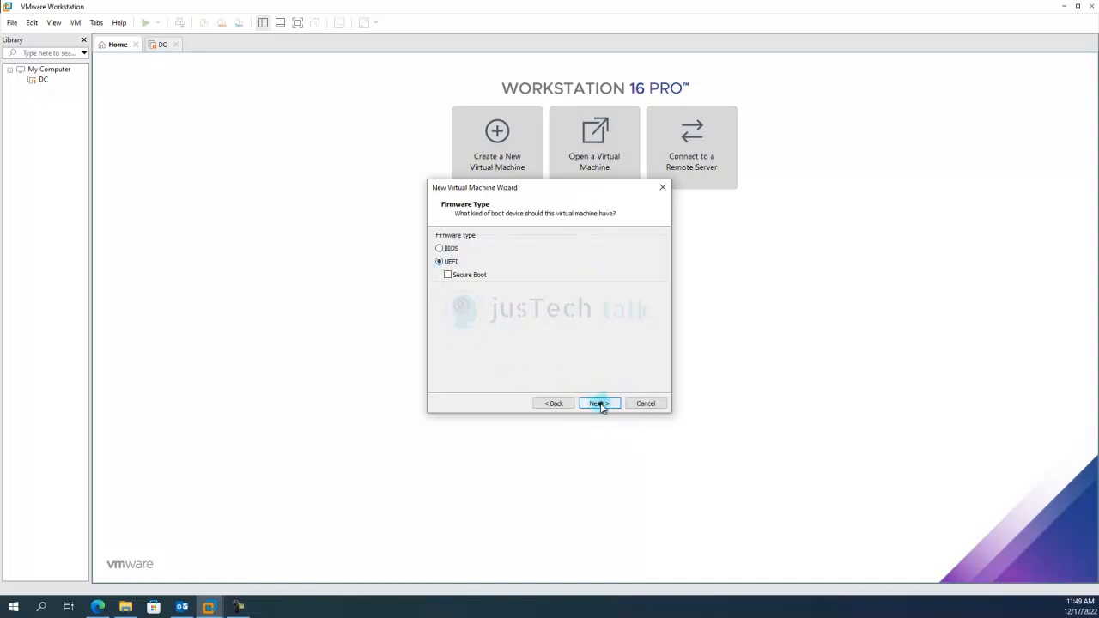
click(598, 404)
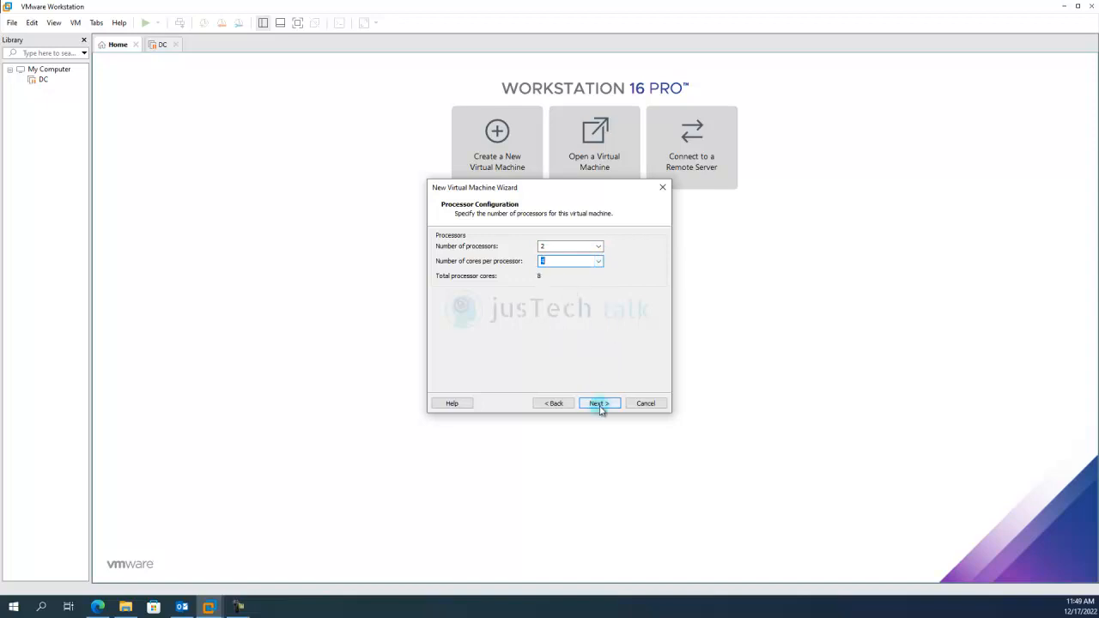
click(597, 403)
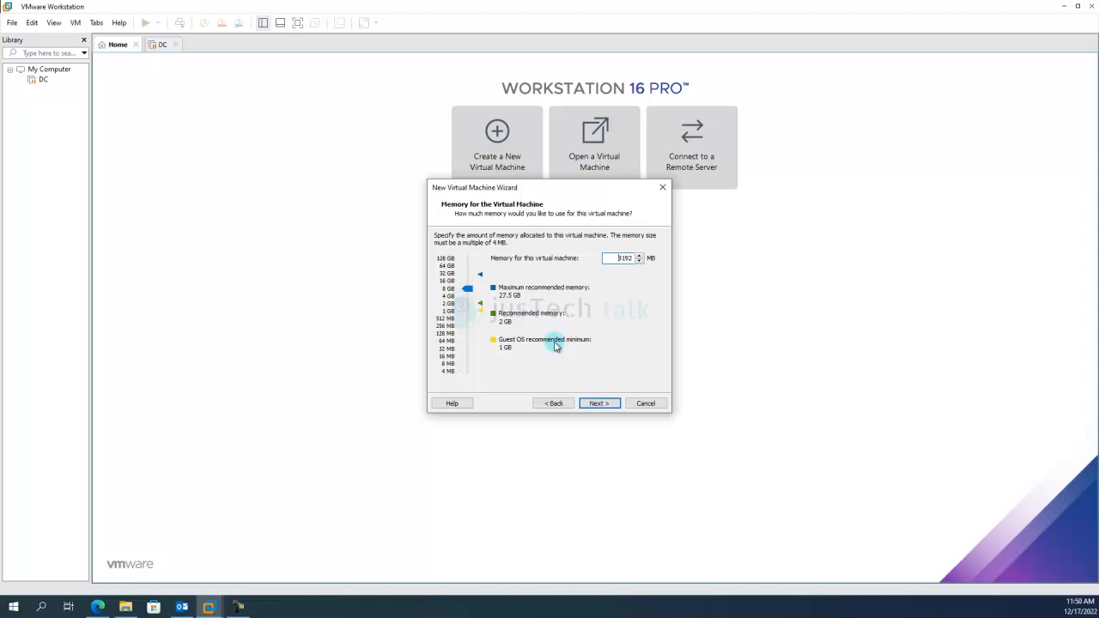
click(598, 401)
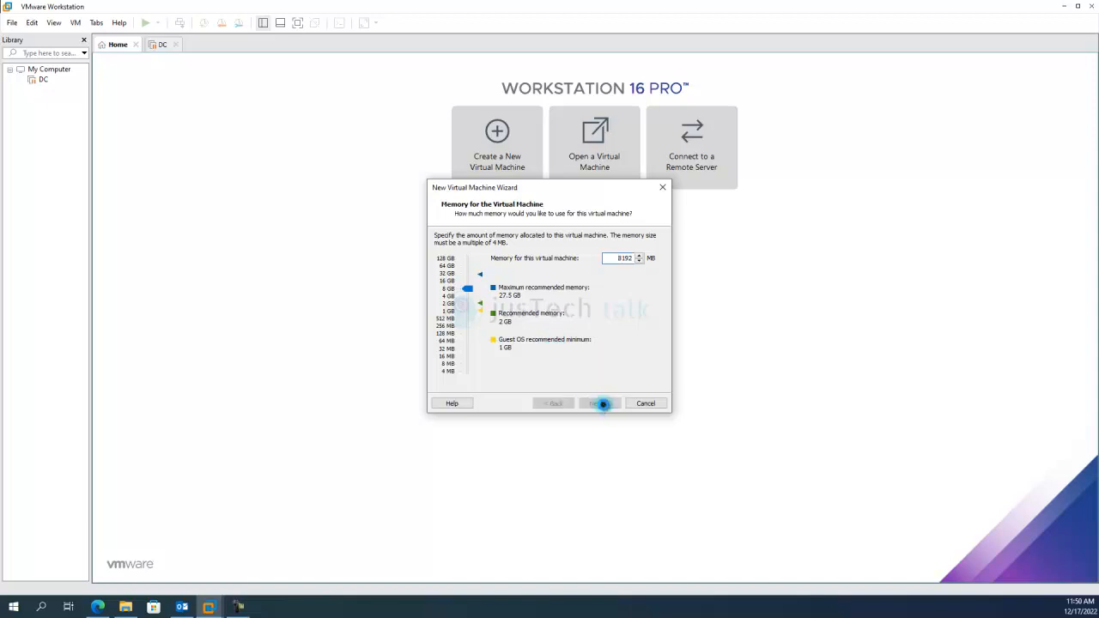
click(599, 404)
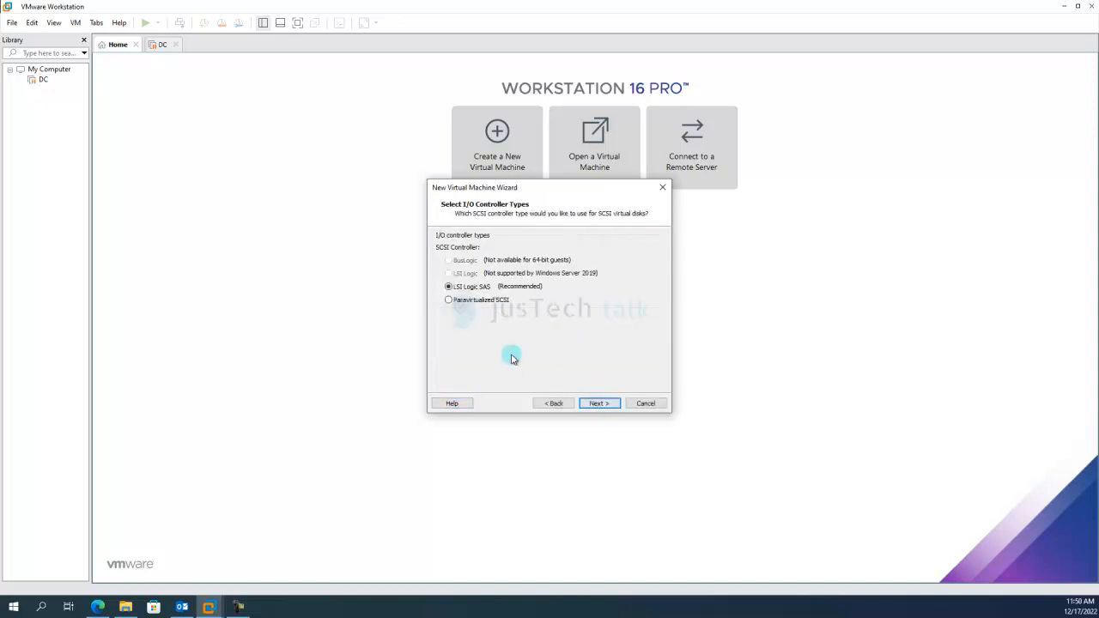
Create a new 120 GB single-file NVMe disk and reach the creation summary.
click(598, 401)
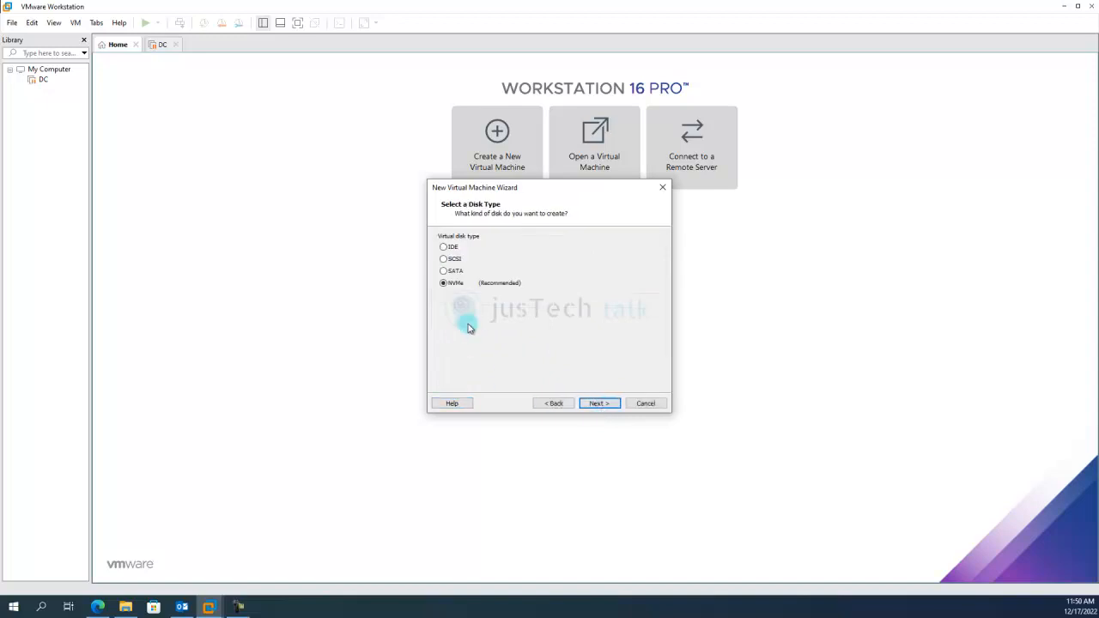
click(597, 404)
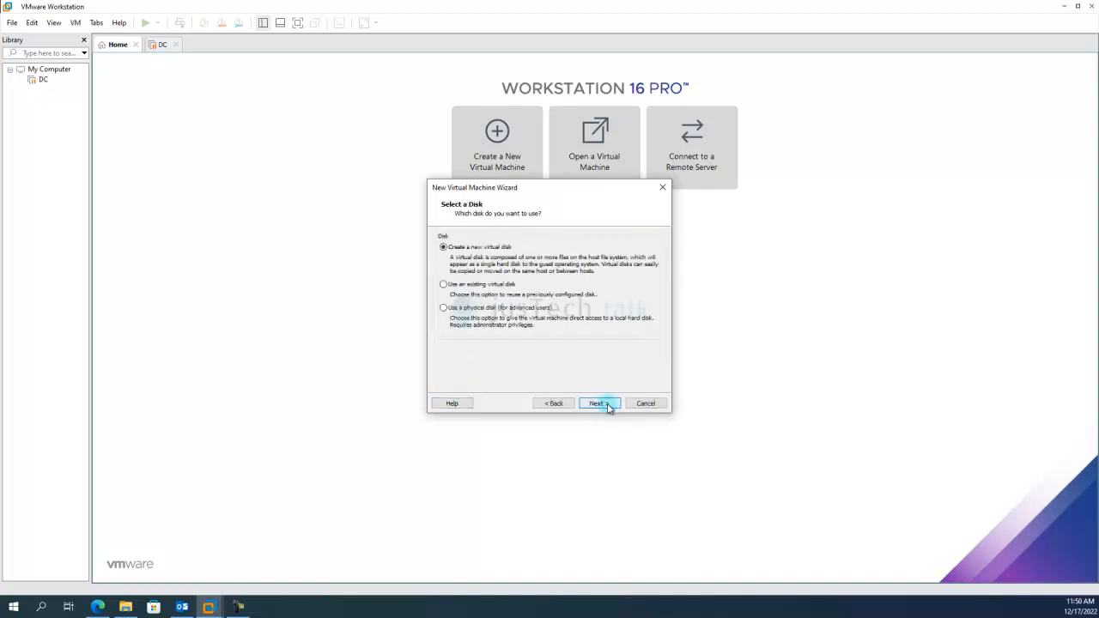
click(597, 404)
text(120)
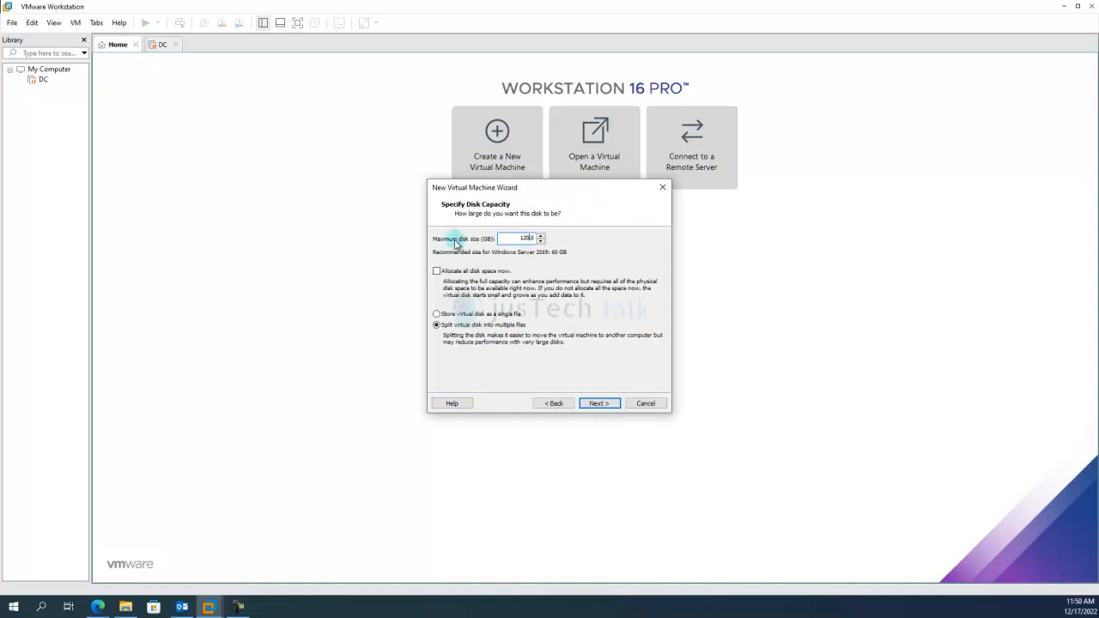
click(436, 313)
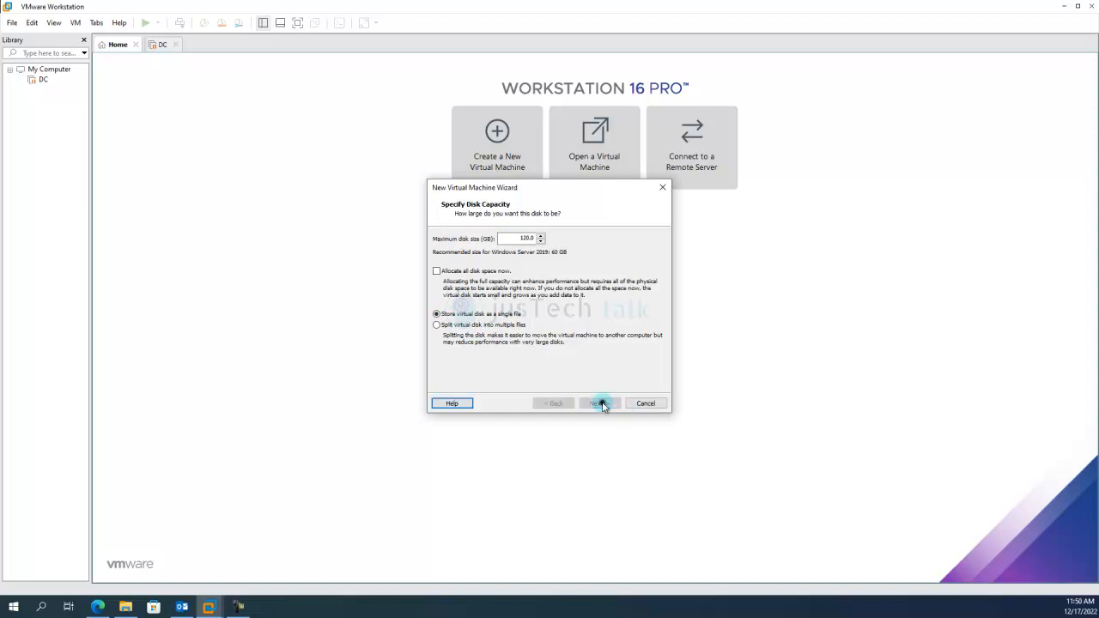
click(600, 404)
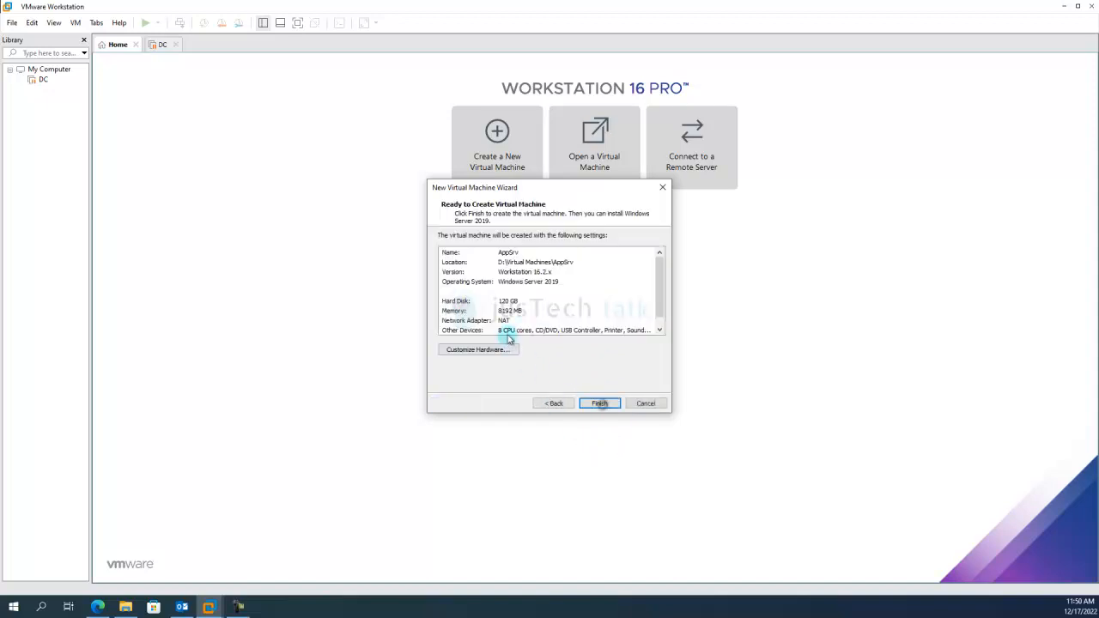
mouse_move(536, 383)
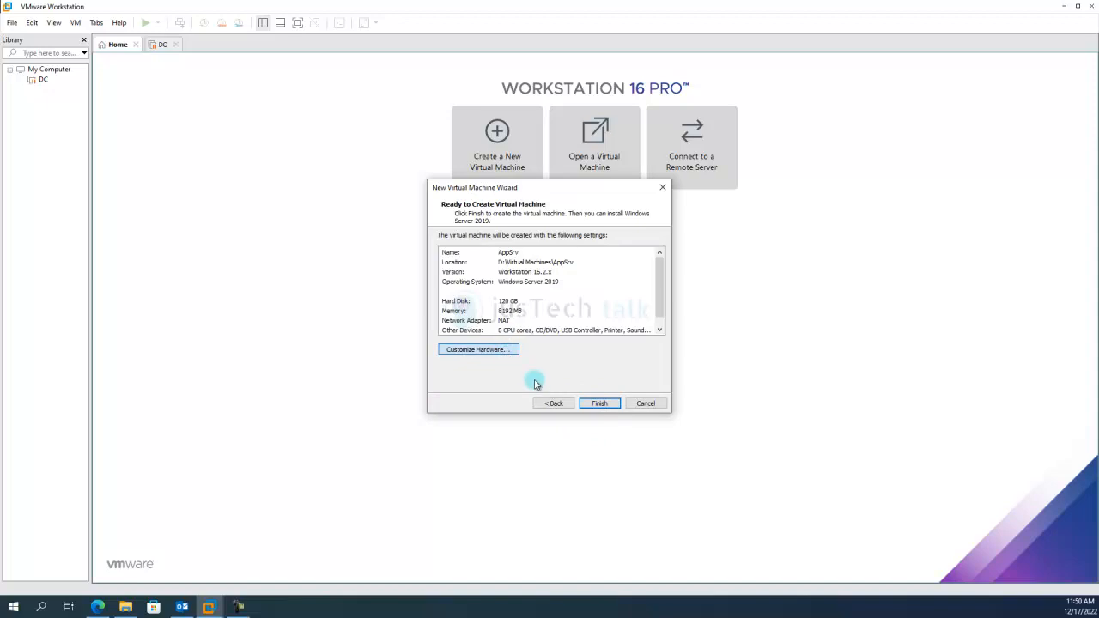
Set AppSrv's CD/DVD drive to the SERVER22_EVAL_x64FRE_en-us ISO and close hardware settings.
click(478, 350)
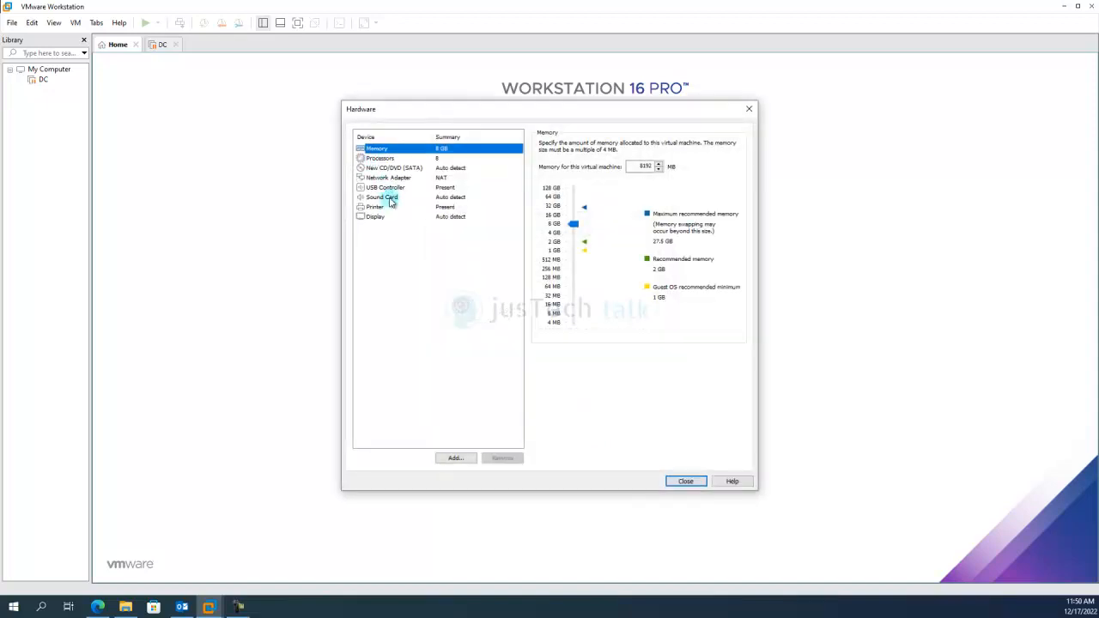
click(501, 456)
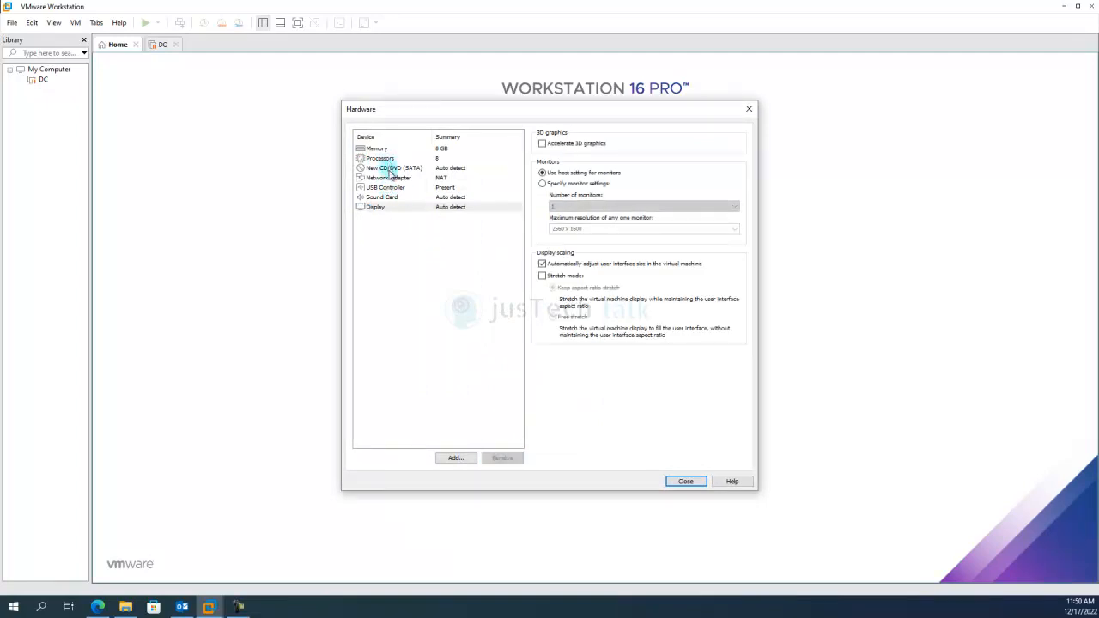
click(393, 168)
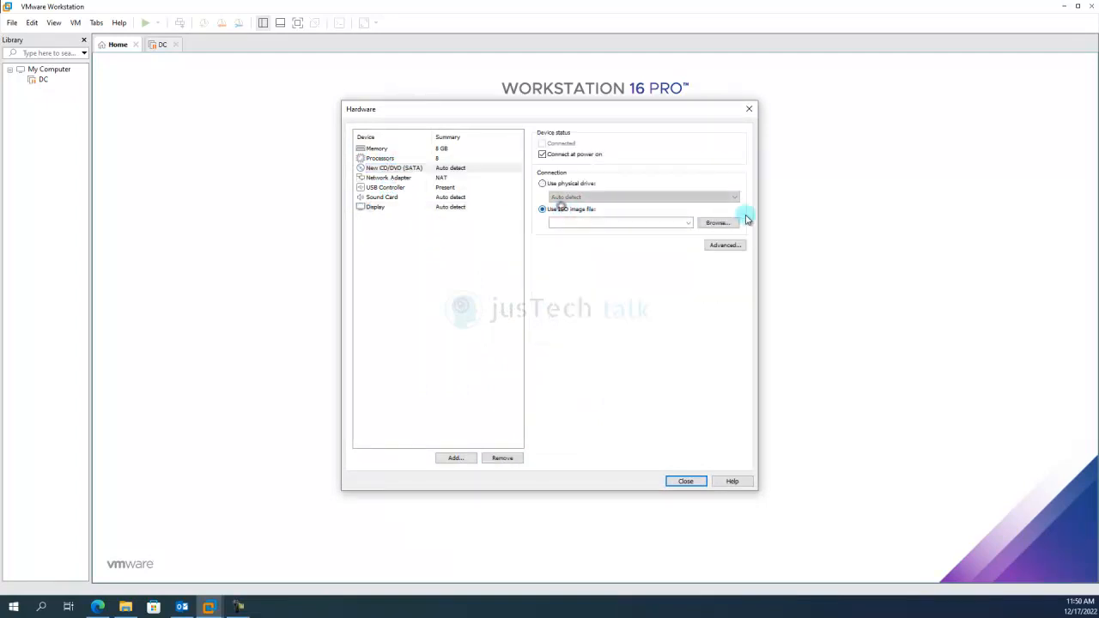
click(718, 223)
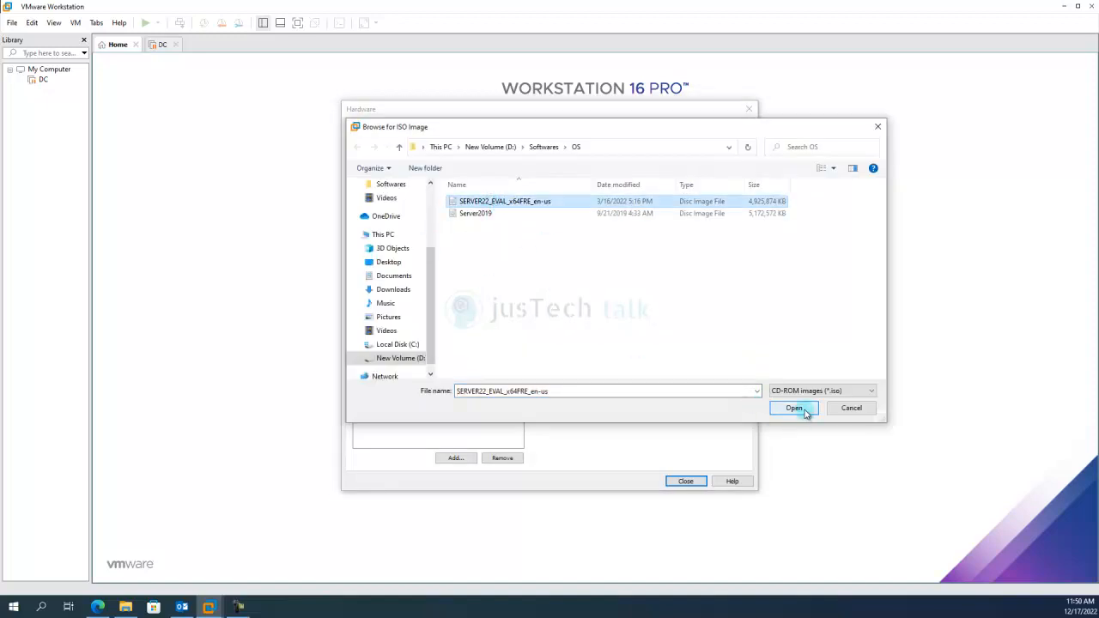
click(793, 408)
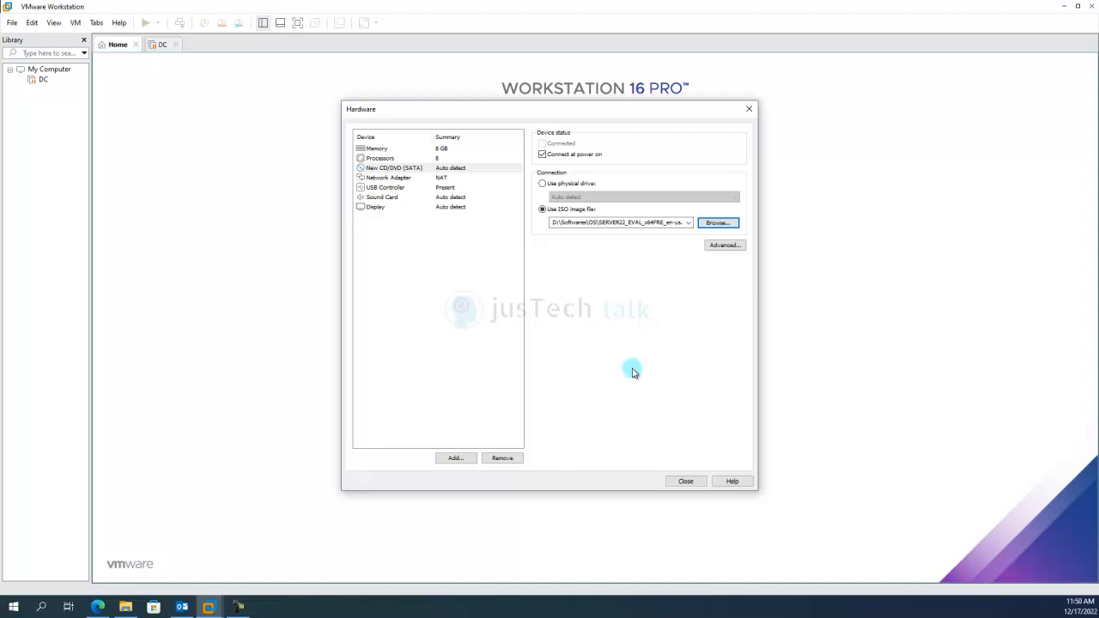
mouse_move(700, 499)
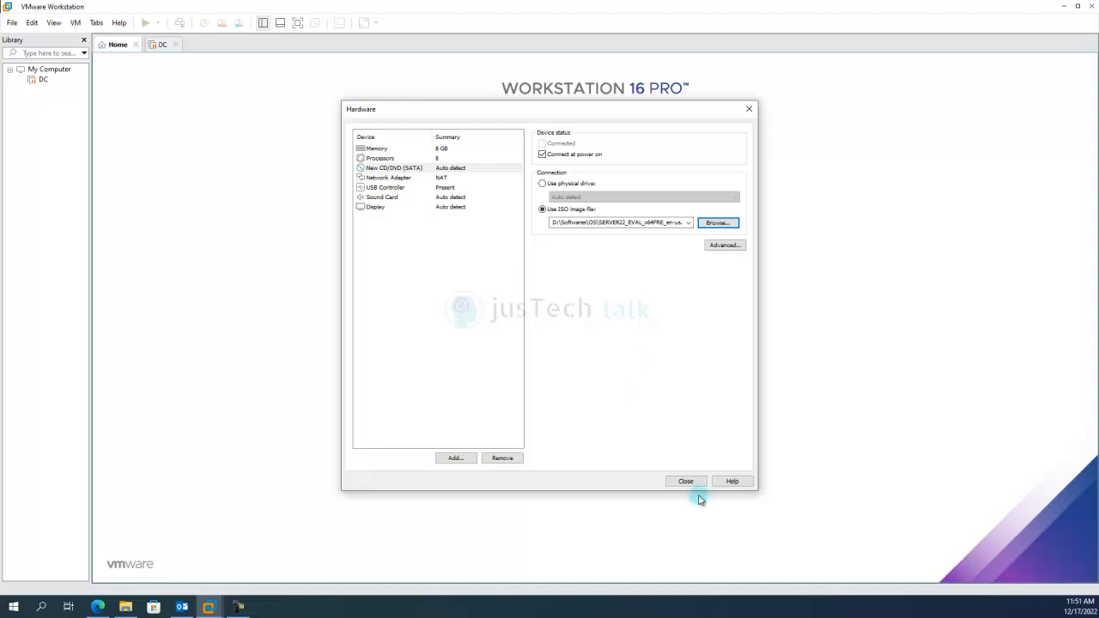
click(685, 481)
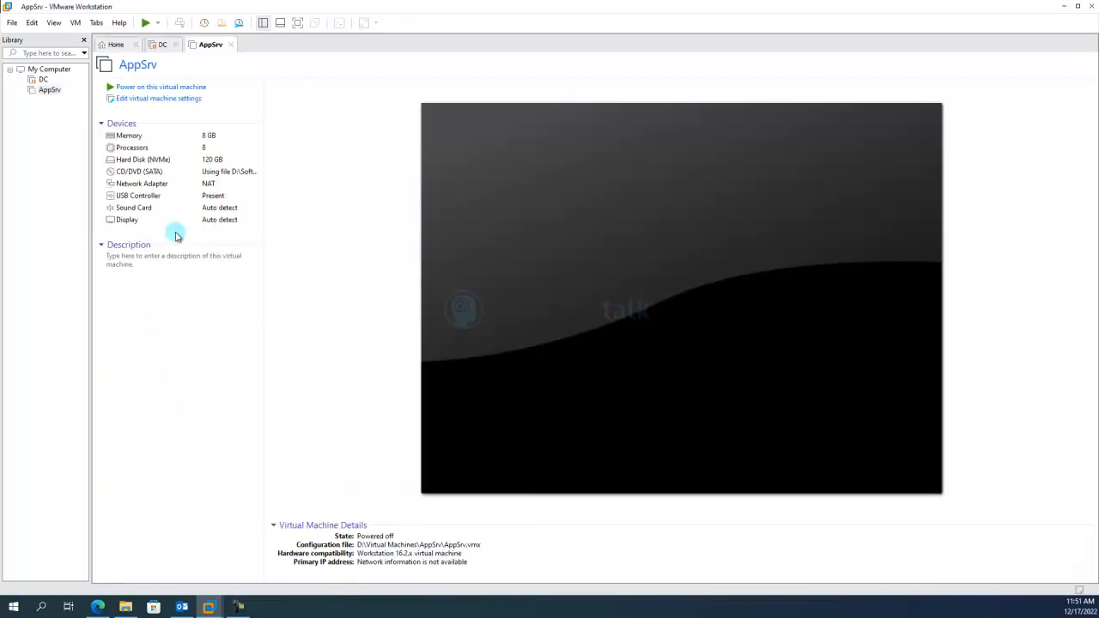
mouse_move(172, 90)
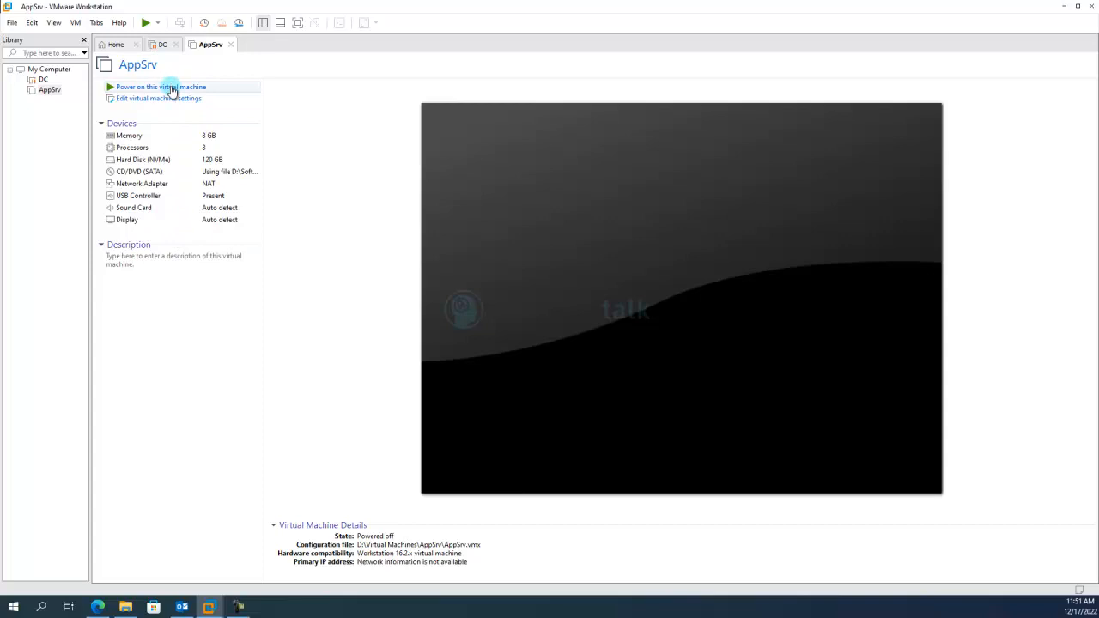
mouse_move(312, 37)
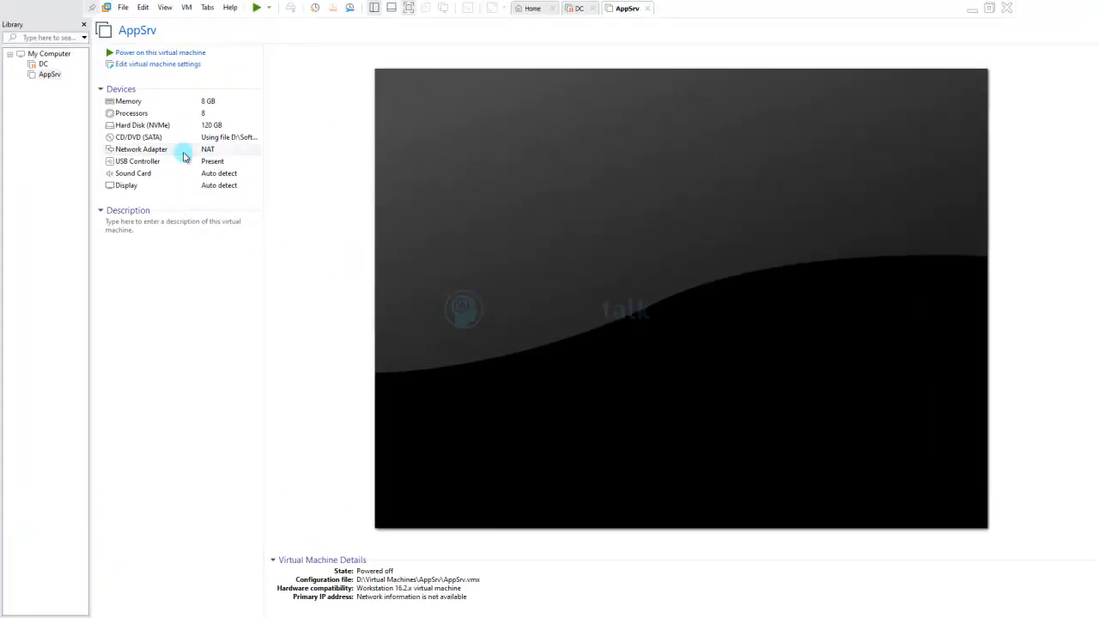
Power on AppSrv and give the booting VM keyboard and mouse input.
click(160, 51)
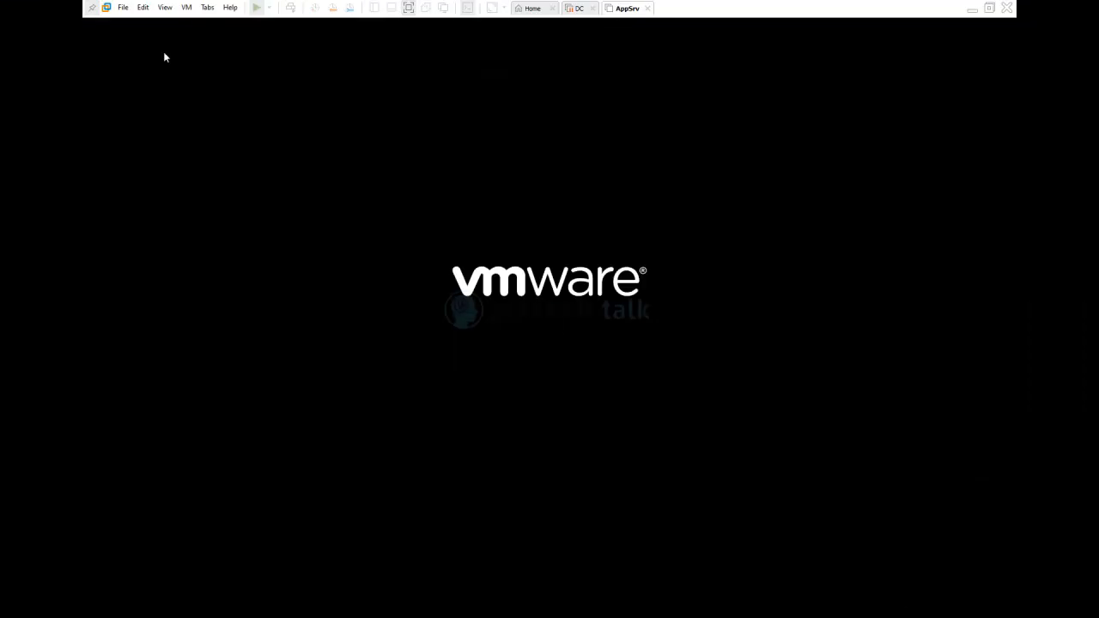
click(256, 7)
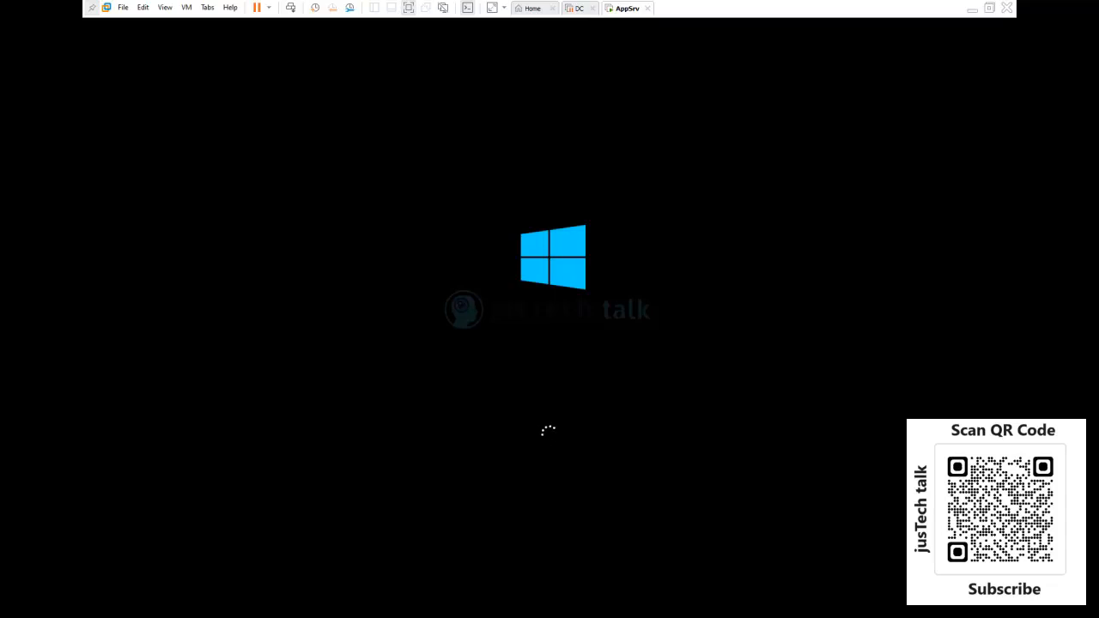
mouse_move(79, 28)
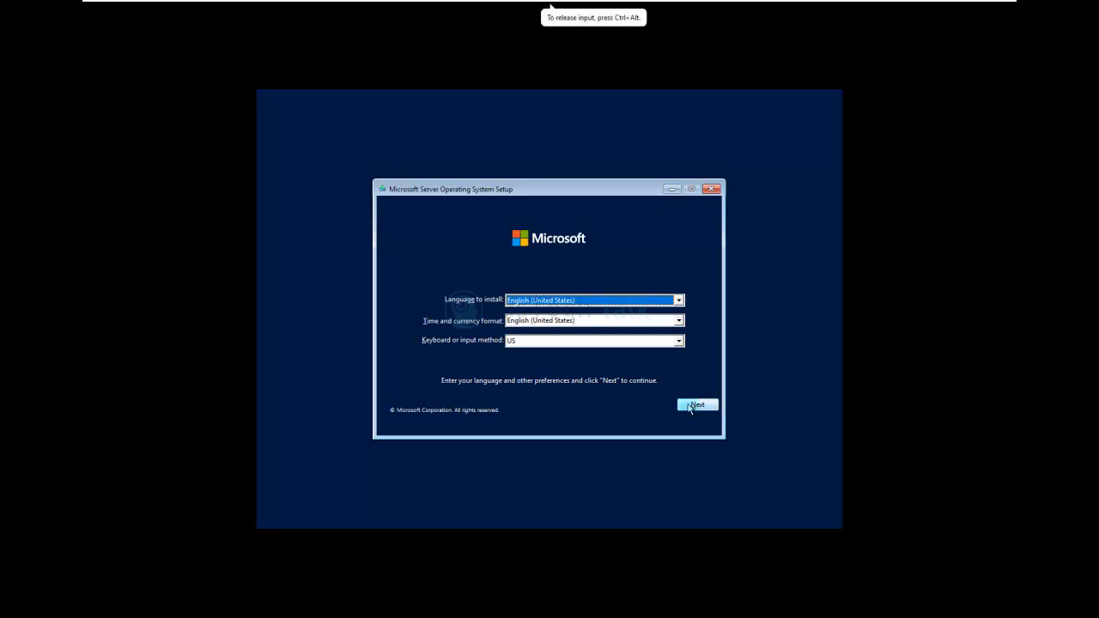
Begin installing Windows Server 2022 Standard Evaluation (Desktop Experience) with default language settings.
click(697, 406)
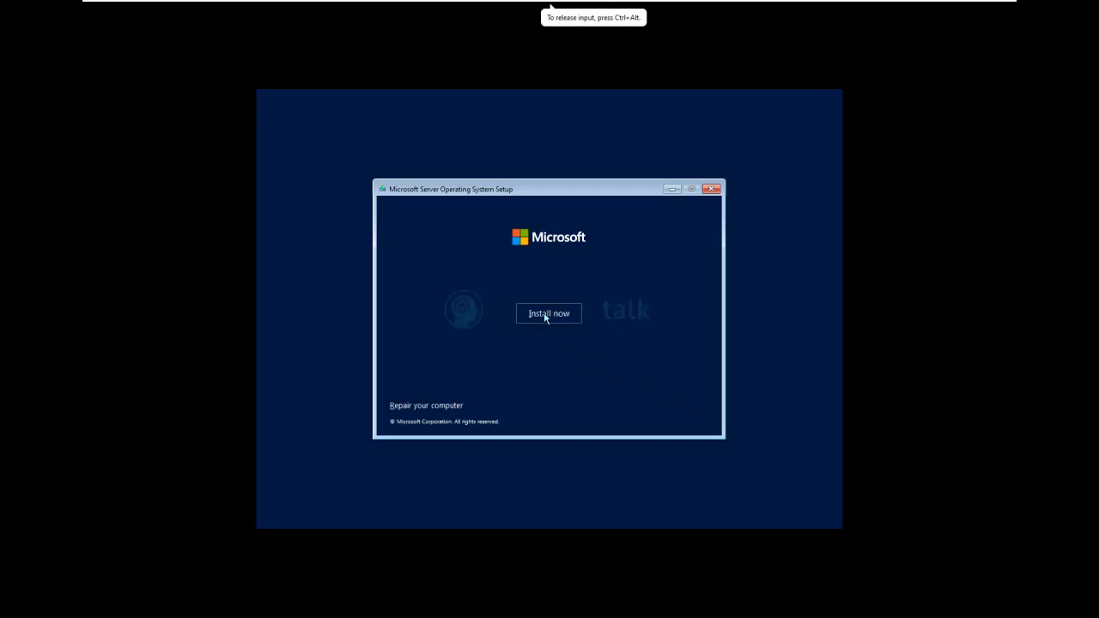
click(547, 312)
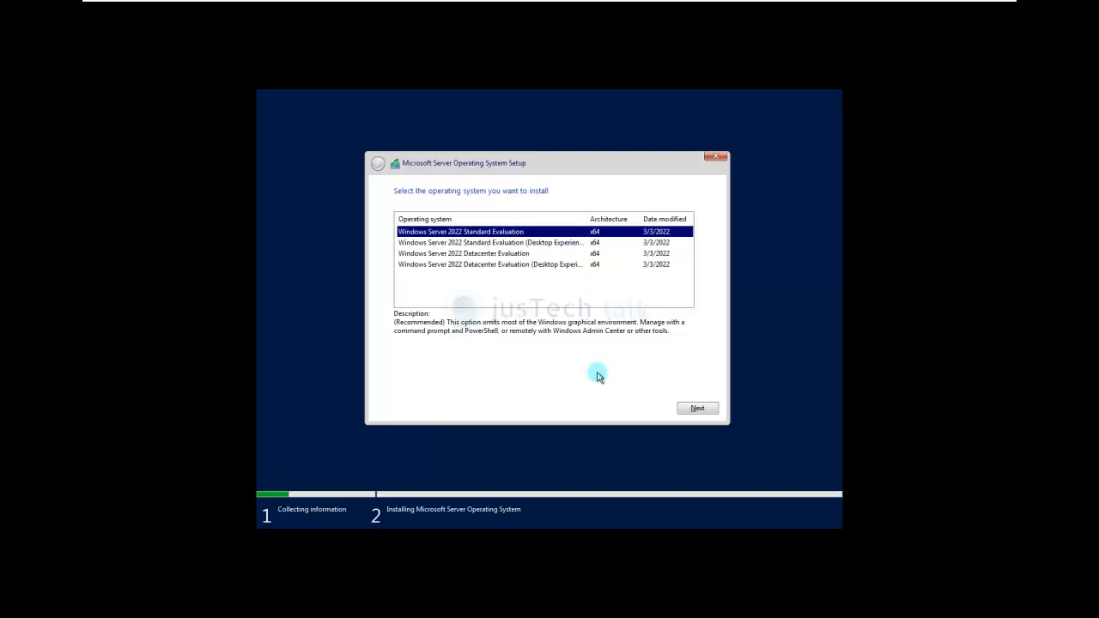
click(489, 242)
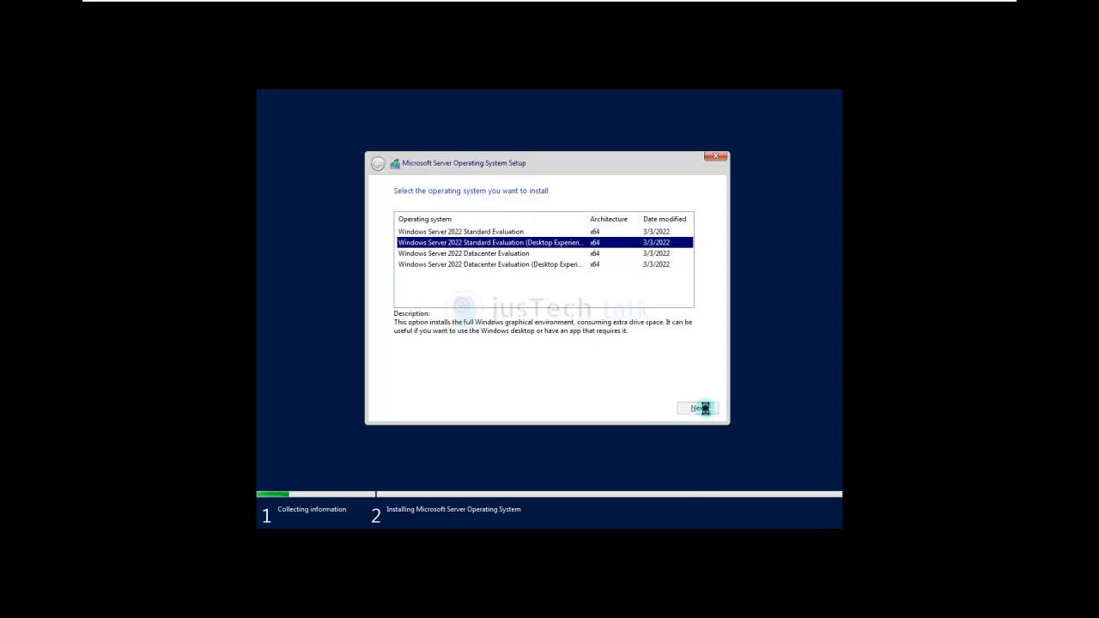
click(697, 409)
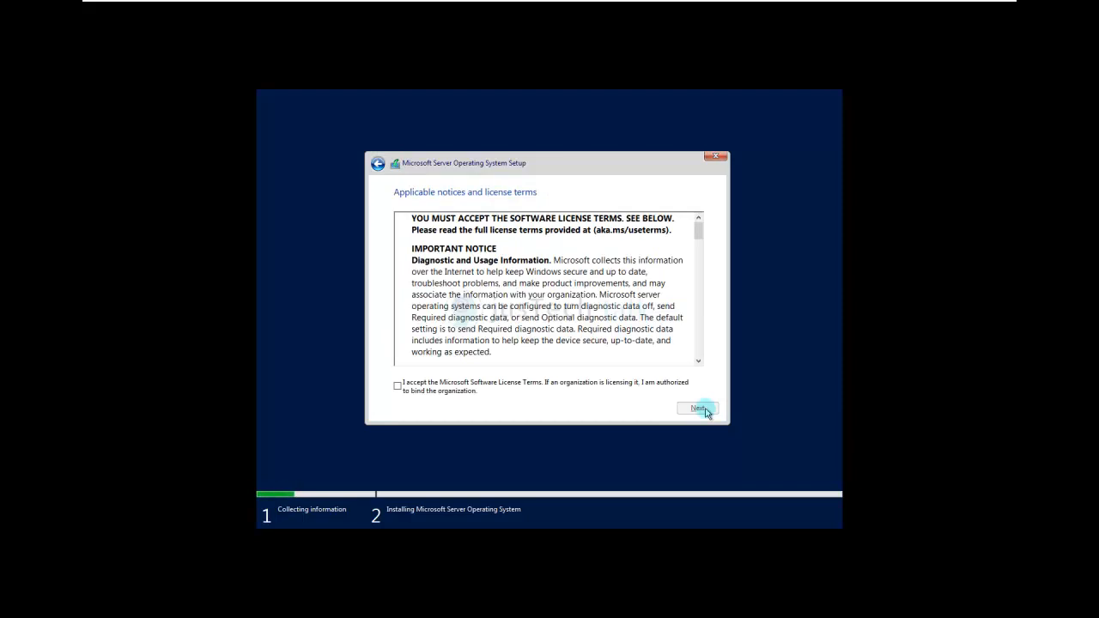
mouse_move(470, 395)
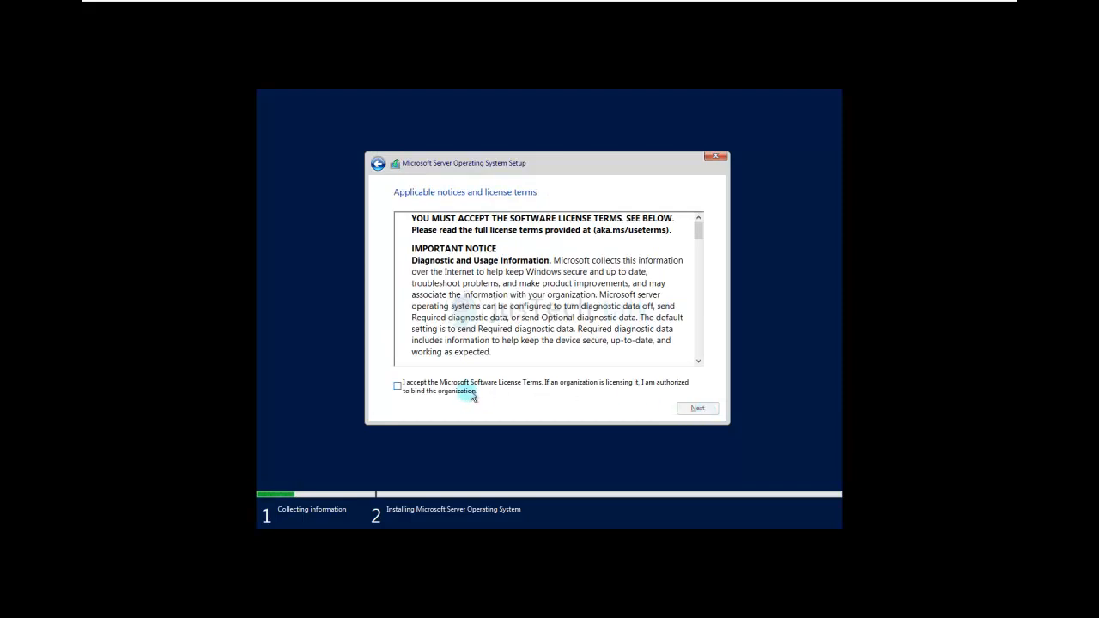
Accept the license terms and custom-install onto Drive 0's unallocated 120 GB space.
click(397, 385)
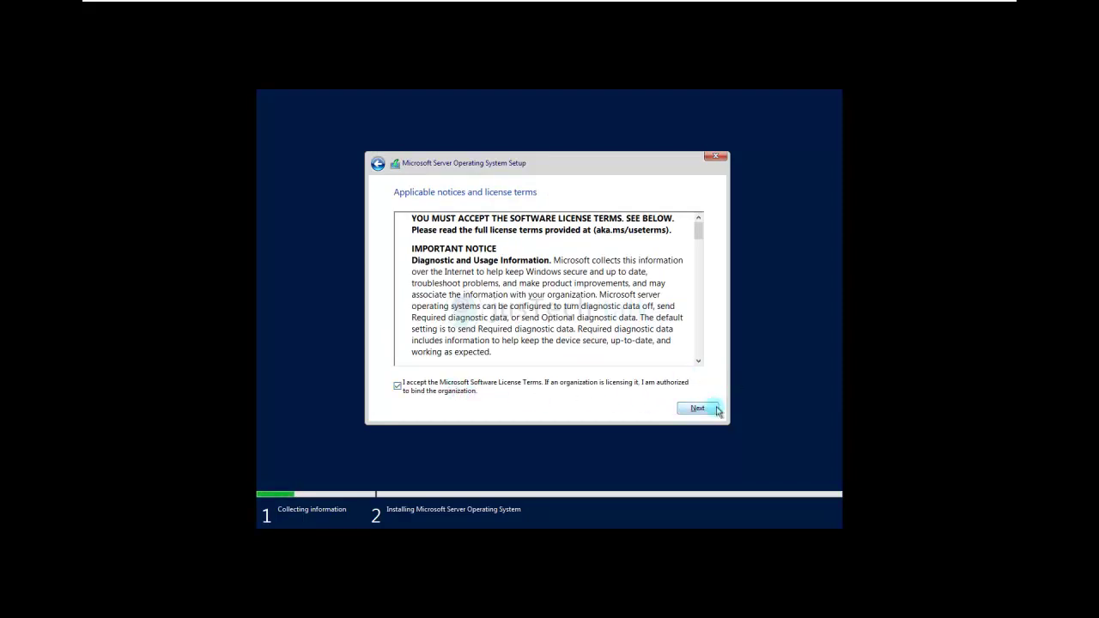
click(697, 409)
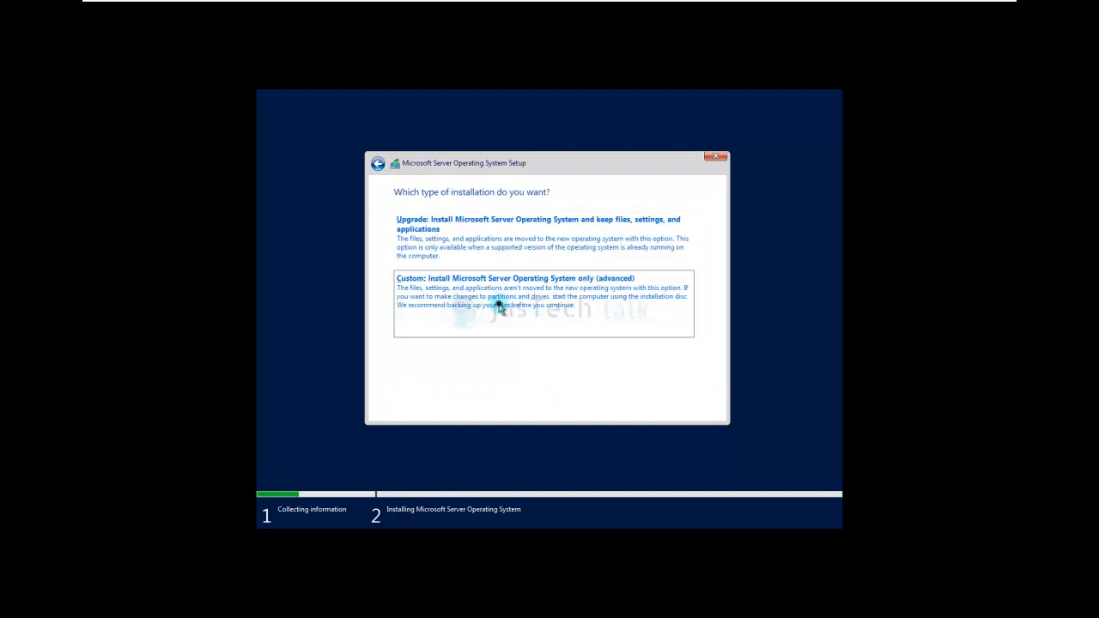
click(515, 292)
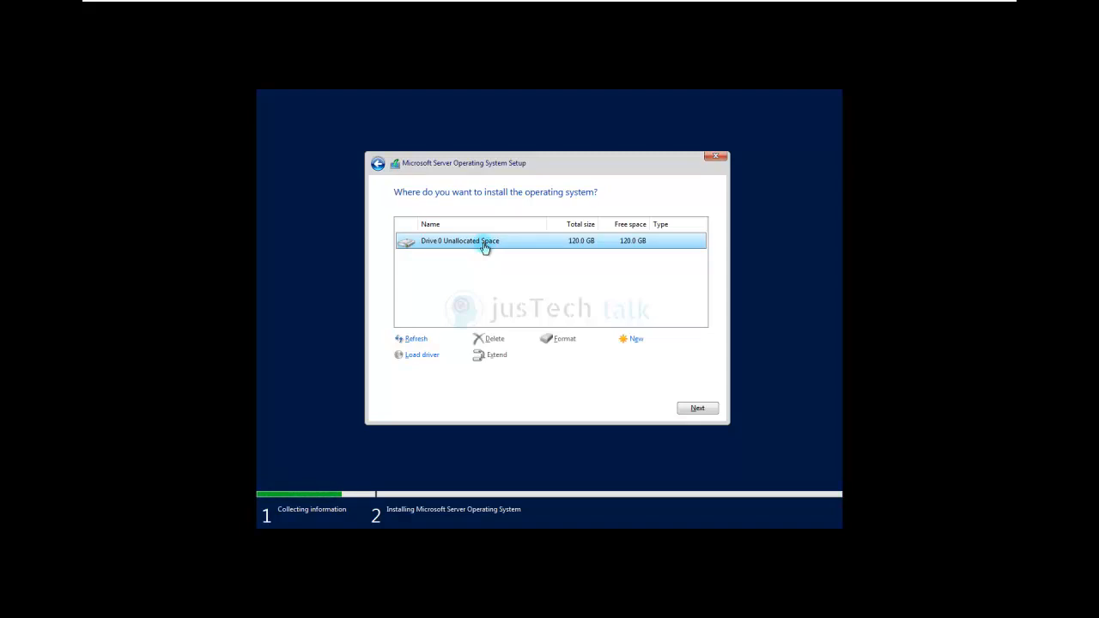
click(697, 408)
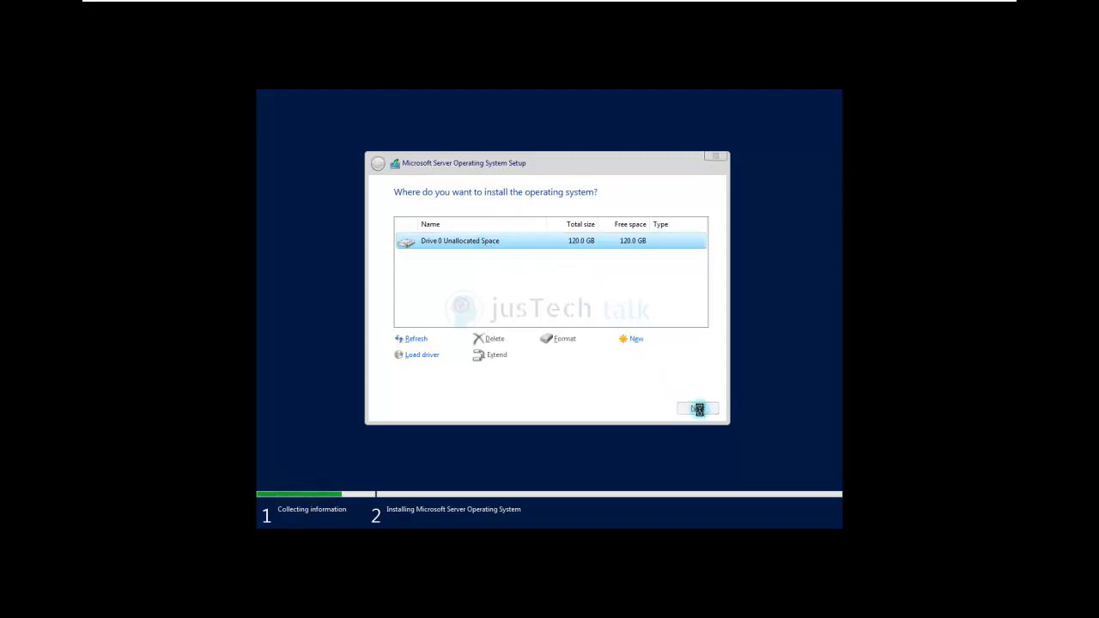
click(697, 408)
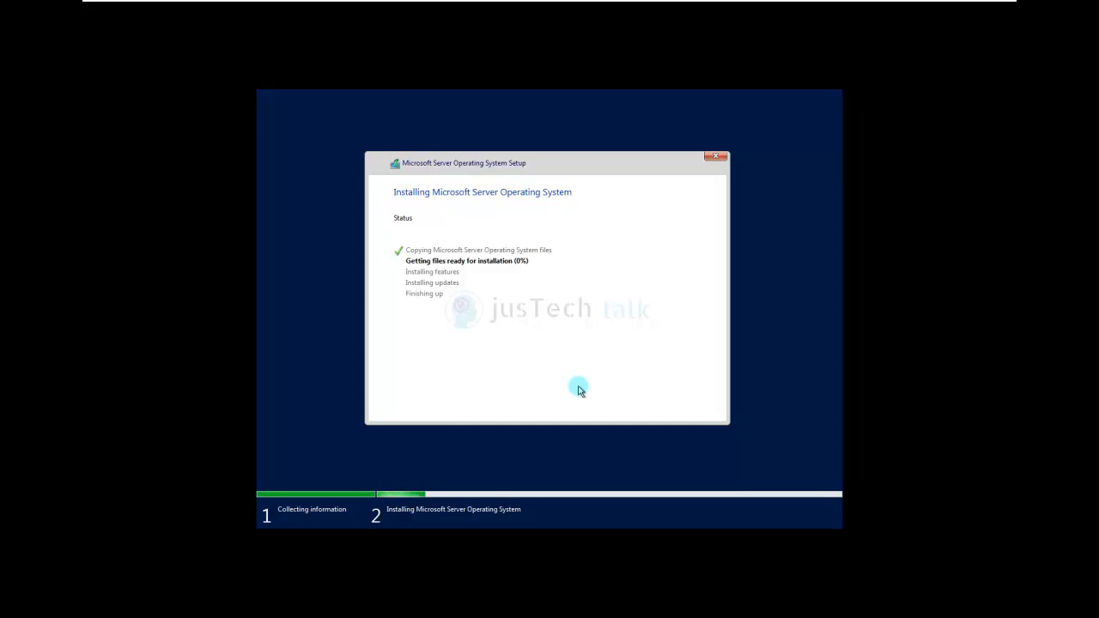
mouse_move(482, 265)
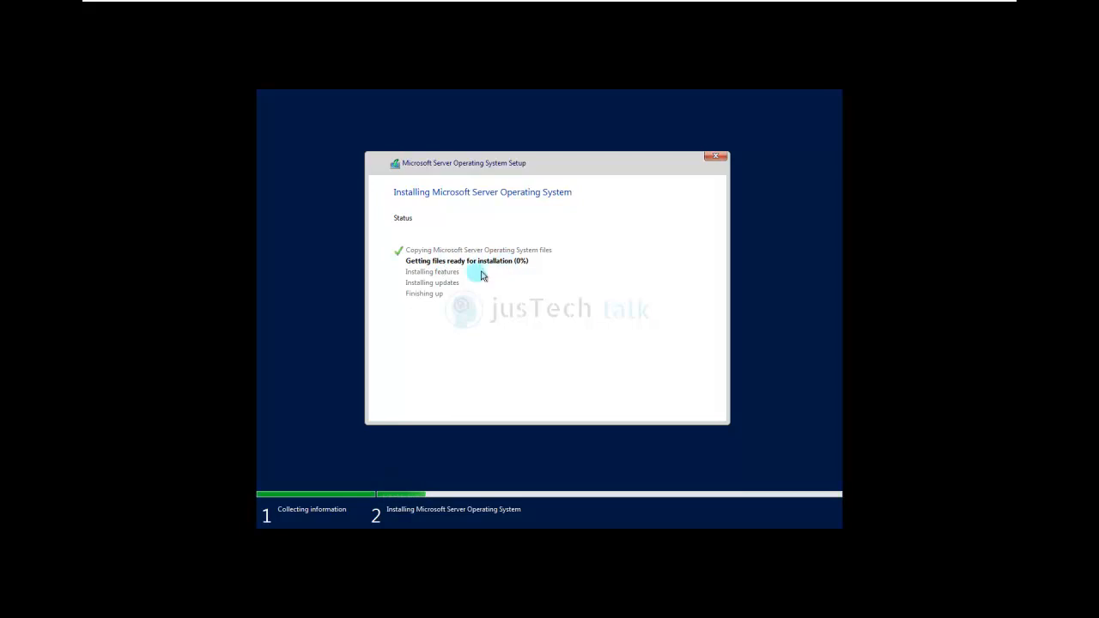
mouse_move(427, 285)
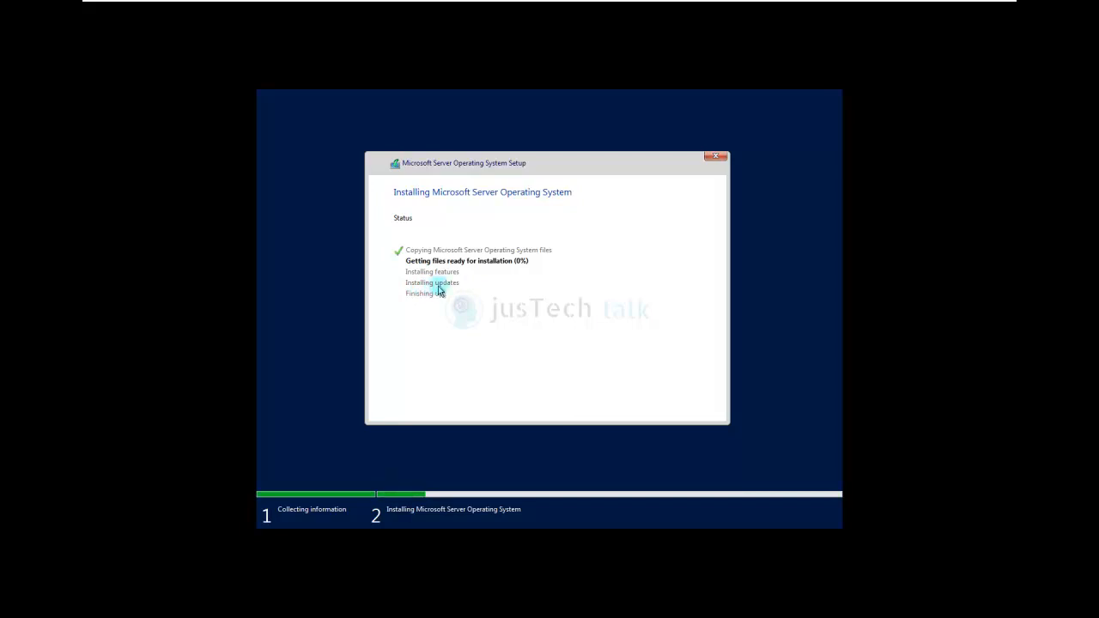
mouse_move(469, 289)
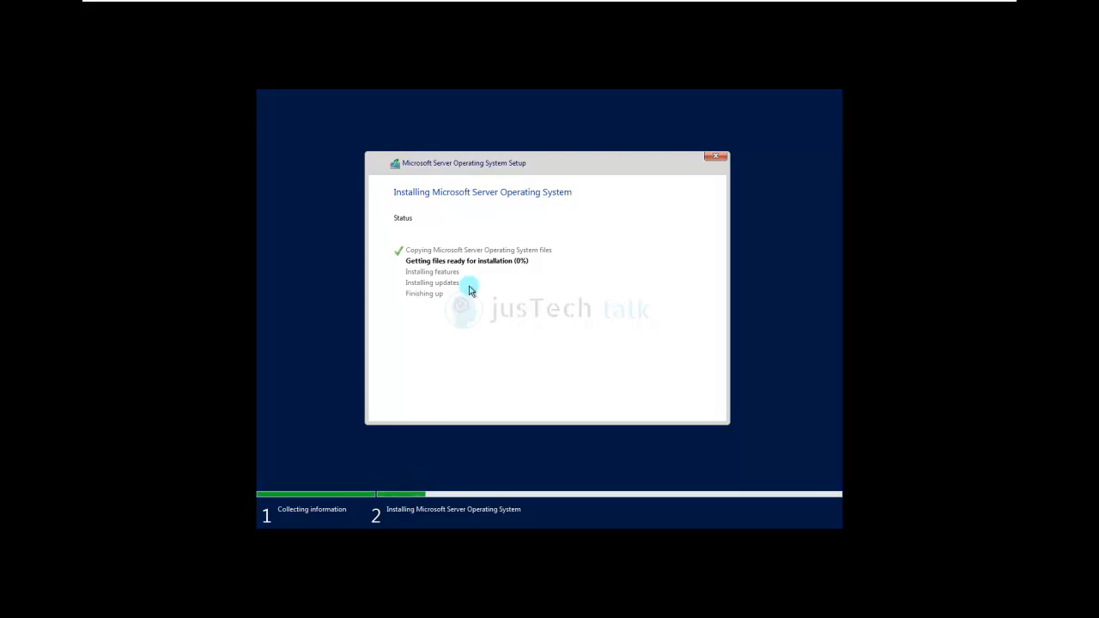
mouse_move(463, 264)
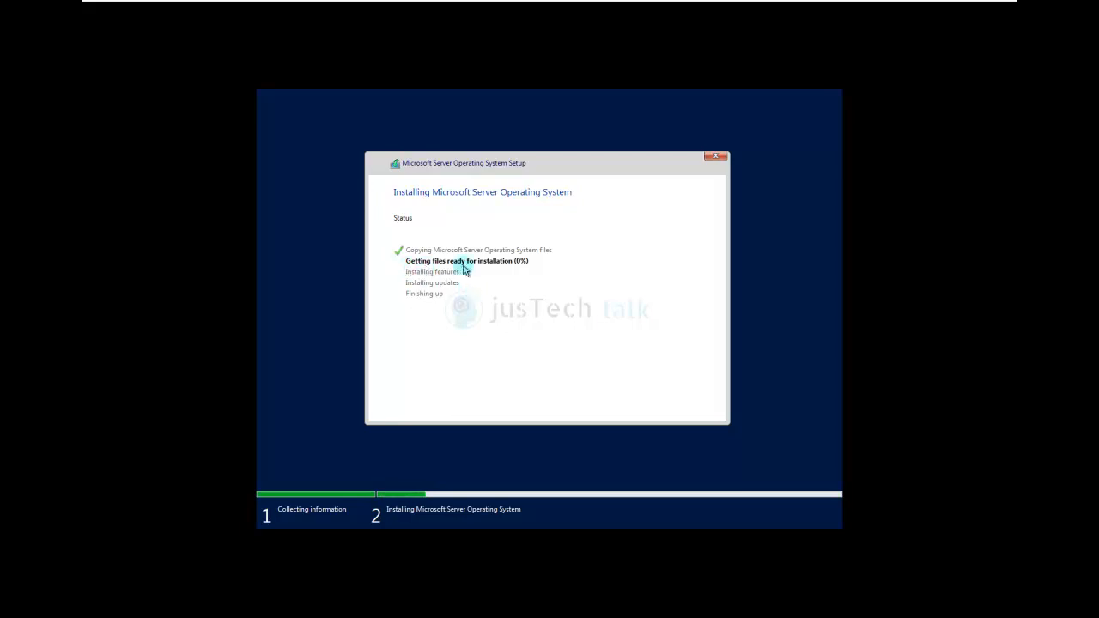
mouse_move(482, 273)
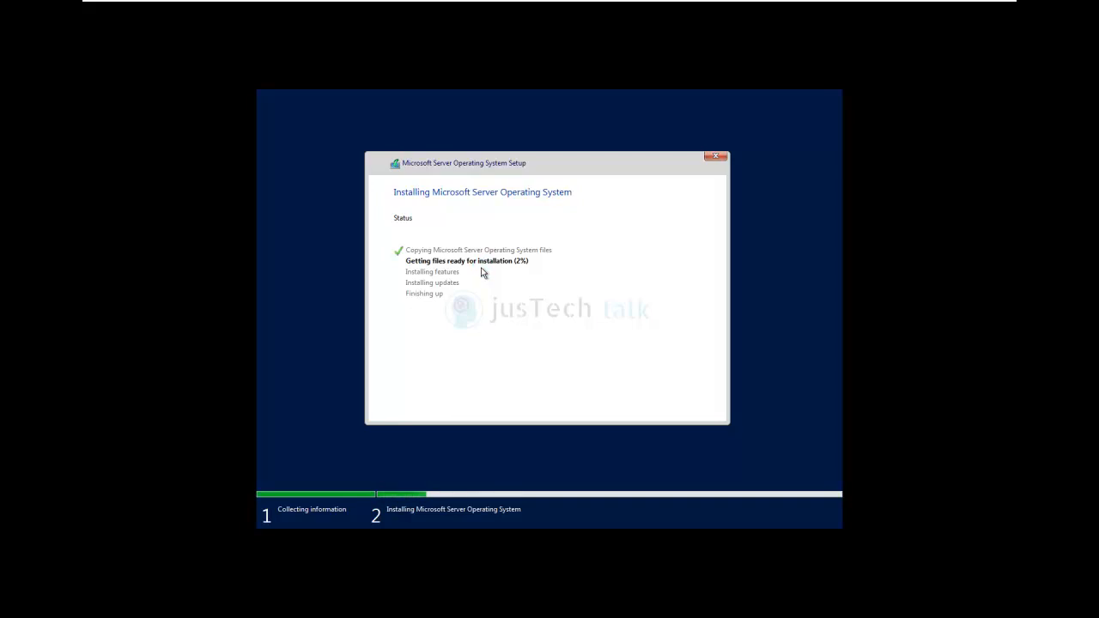
mouse_move(257, 347)
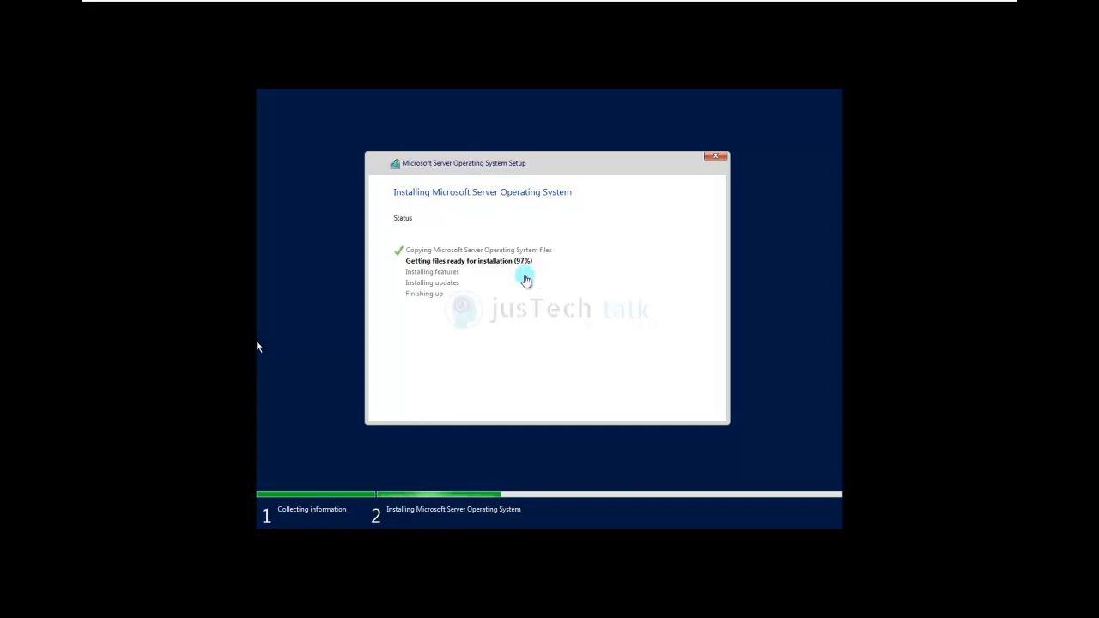
mouse_move(443, 285)
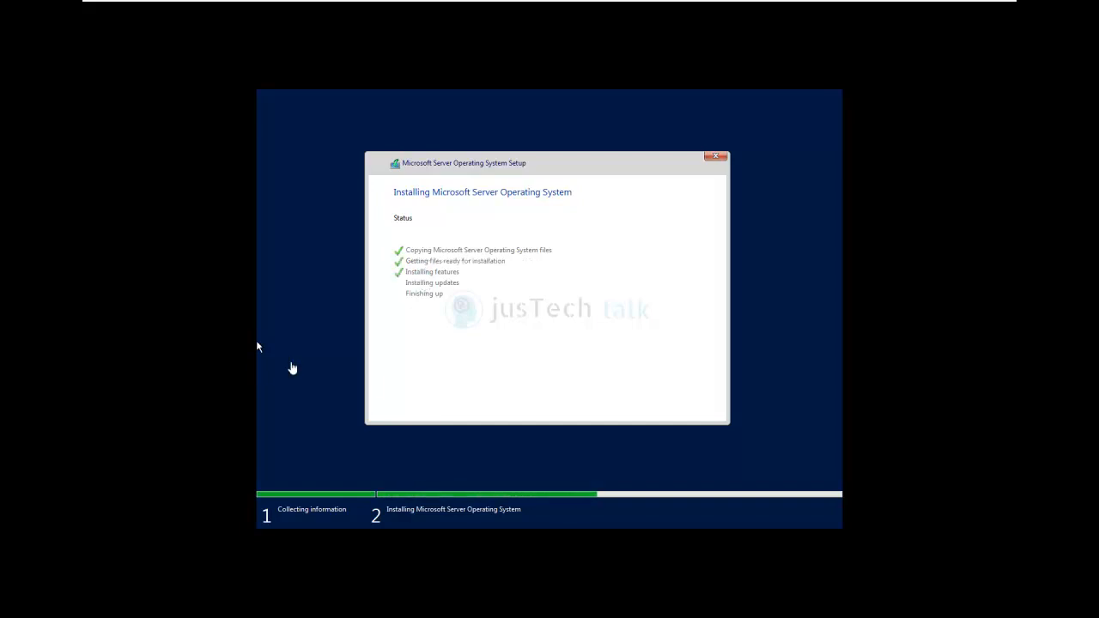
mouse_move(450, 273)
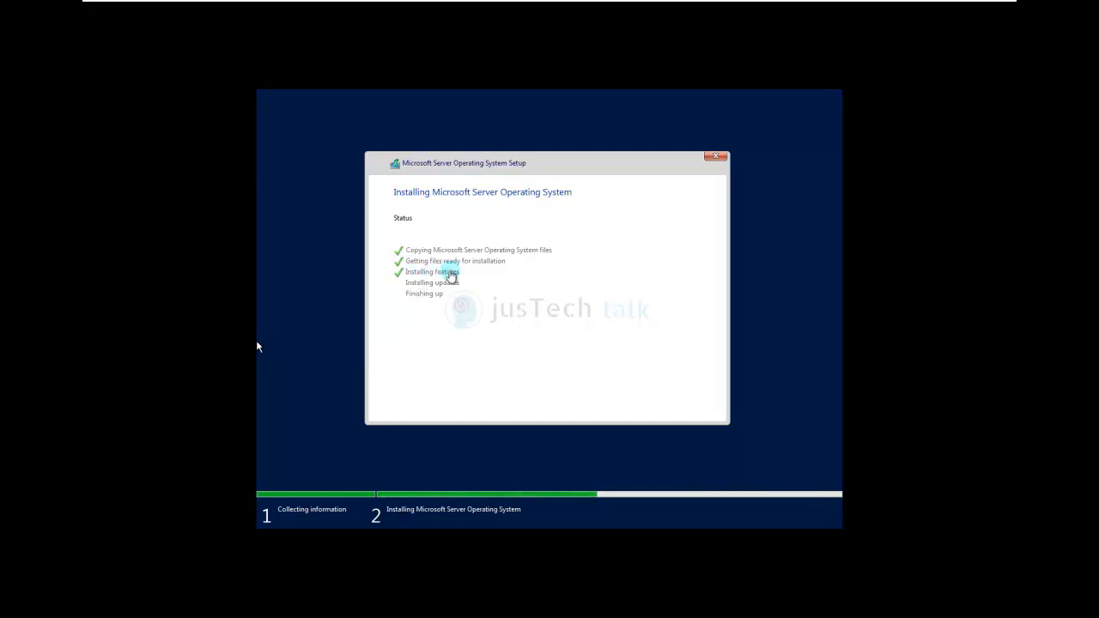
mouse_move(484, 299)
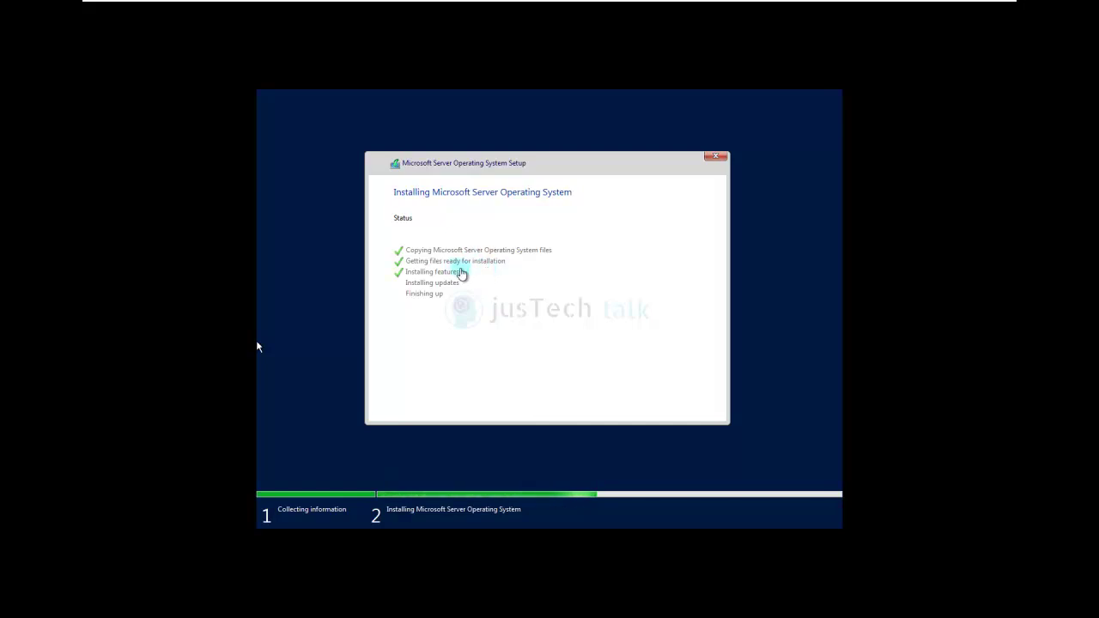
mouse_move(453, 321)
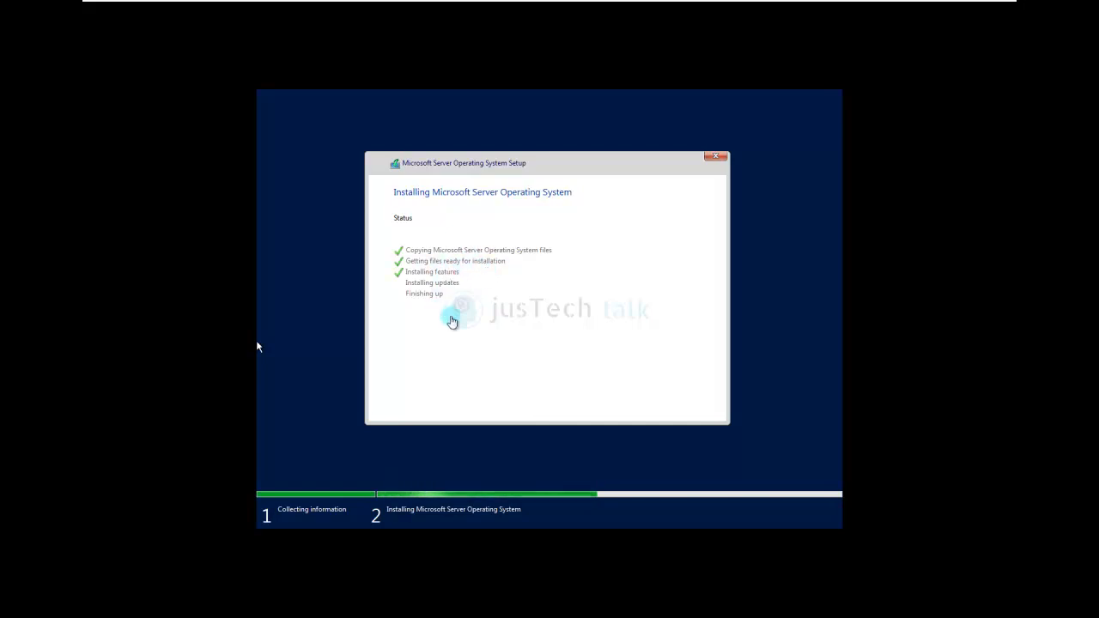
mouse_move(453, 312)
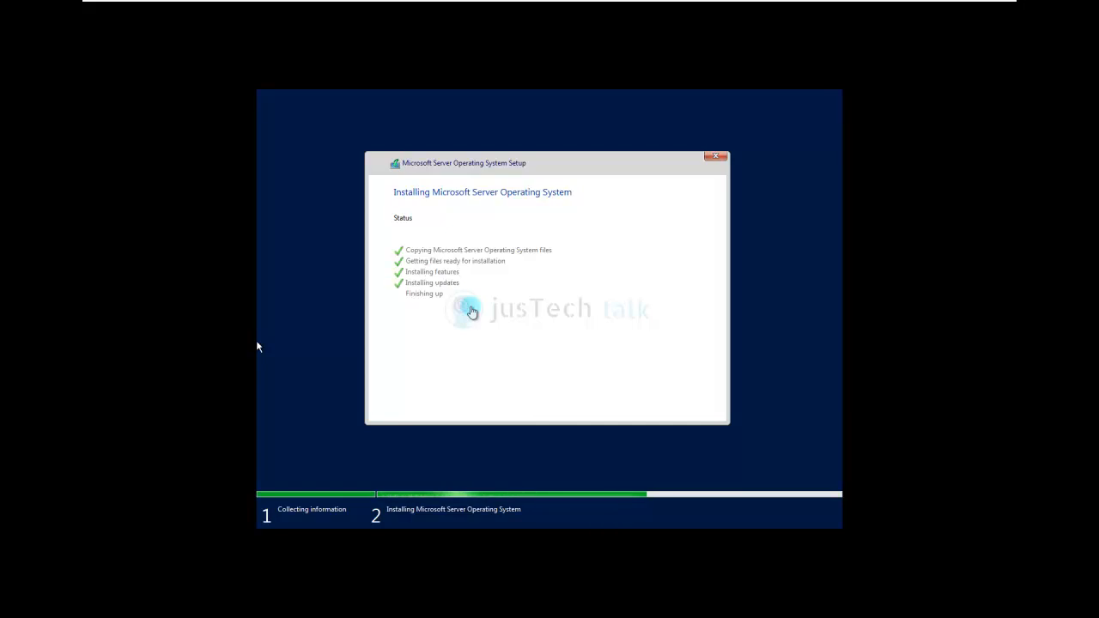
mouse_move(487, 306)
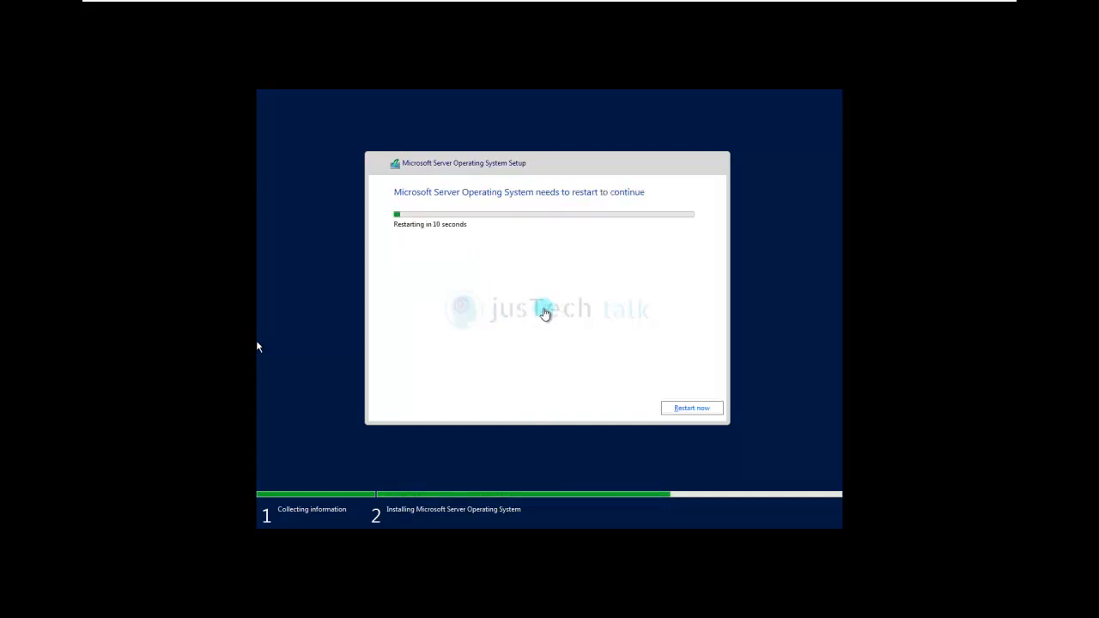
mouse_move(505, 261)
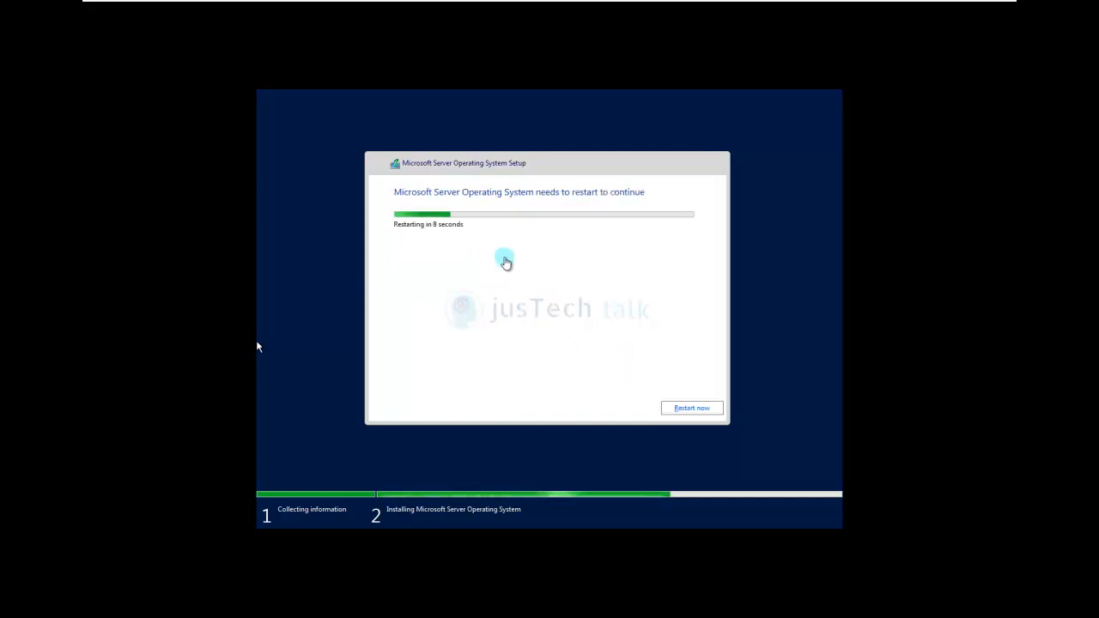
mouse_move(542, 264)
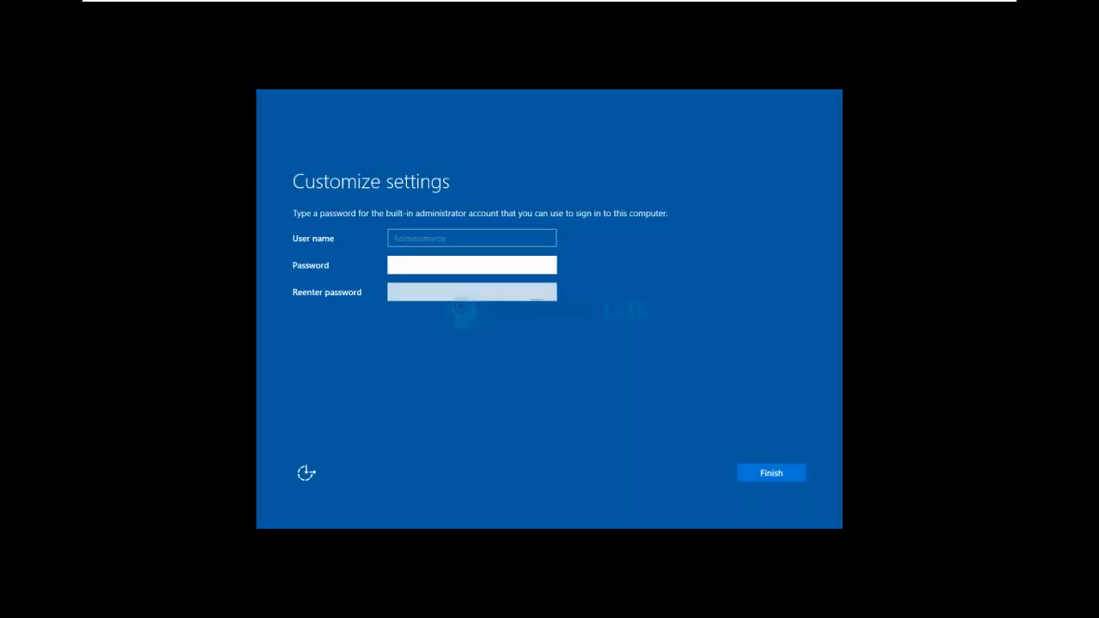
Enter and confirm the Administrator password, then finish Windows Server setup.
click(470, 264)
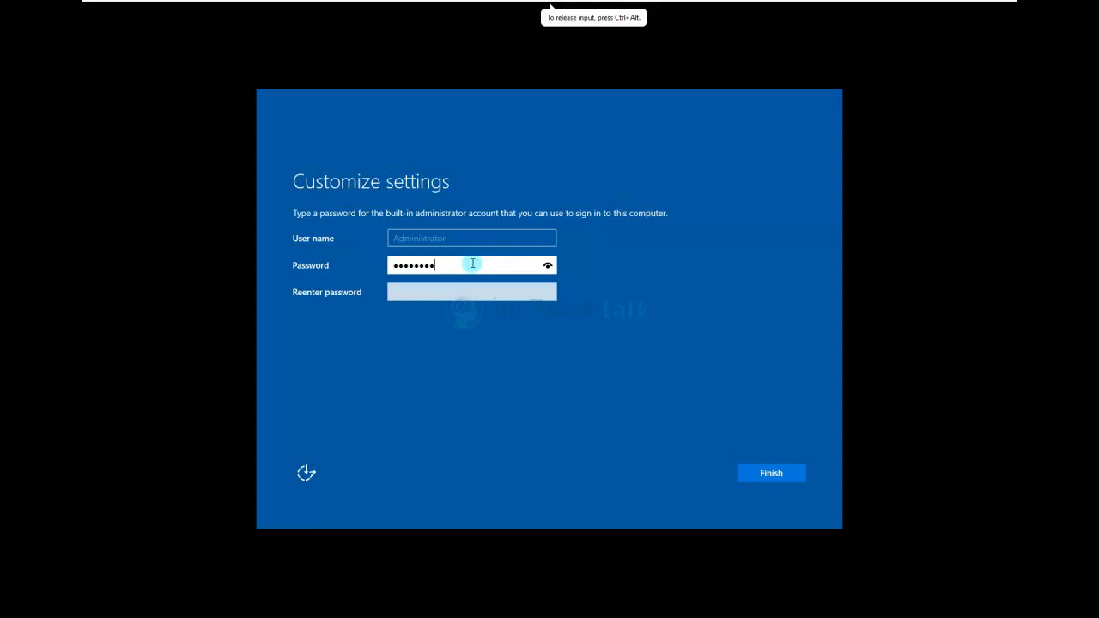
text(•••)
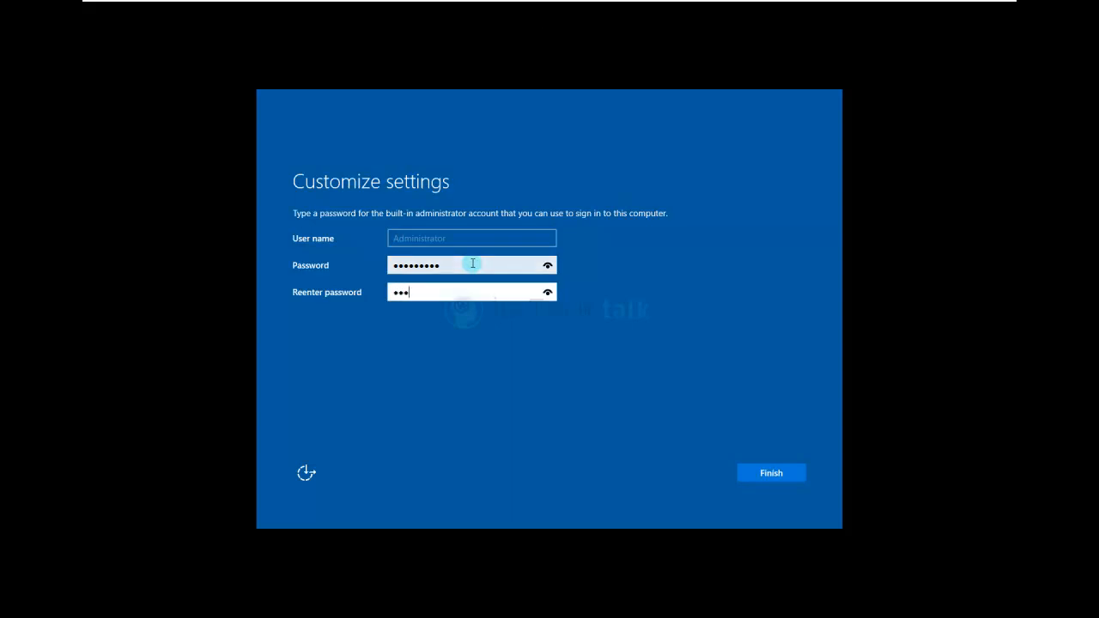
key(Backspace)
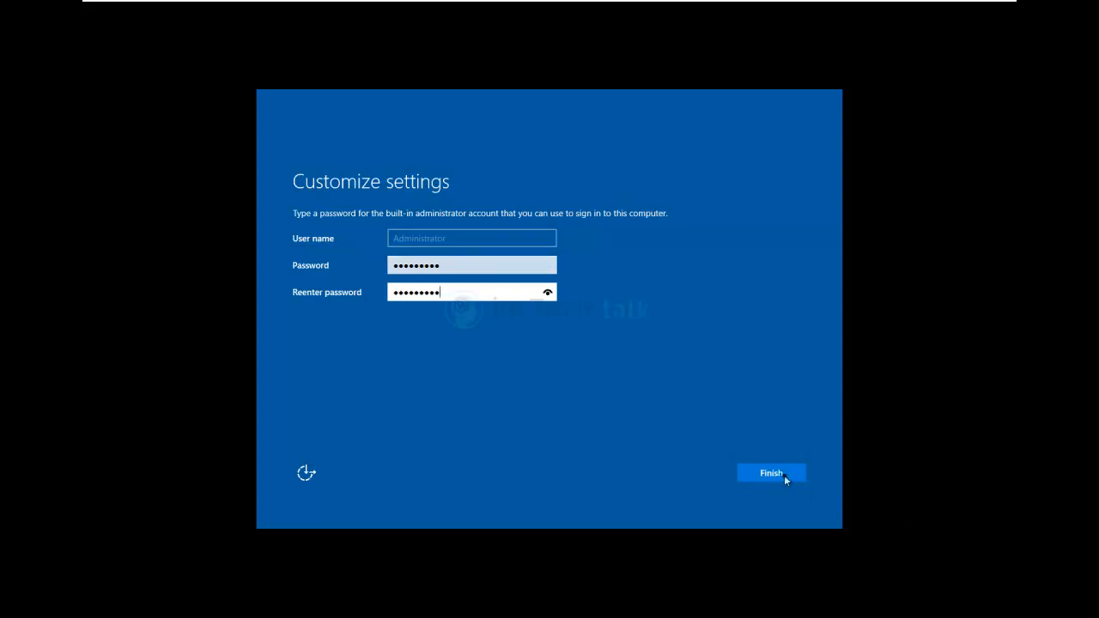
click(769, 474)
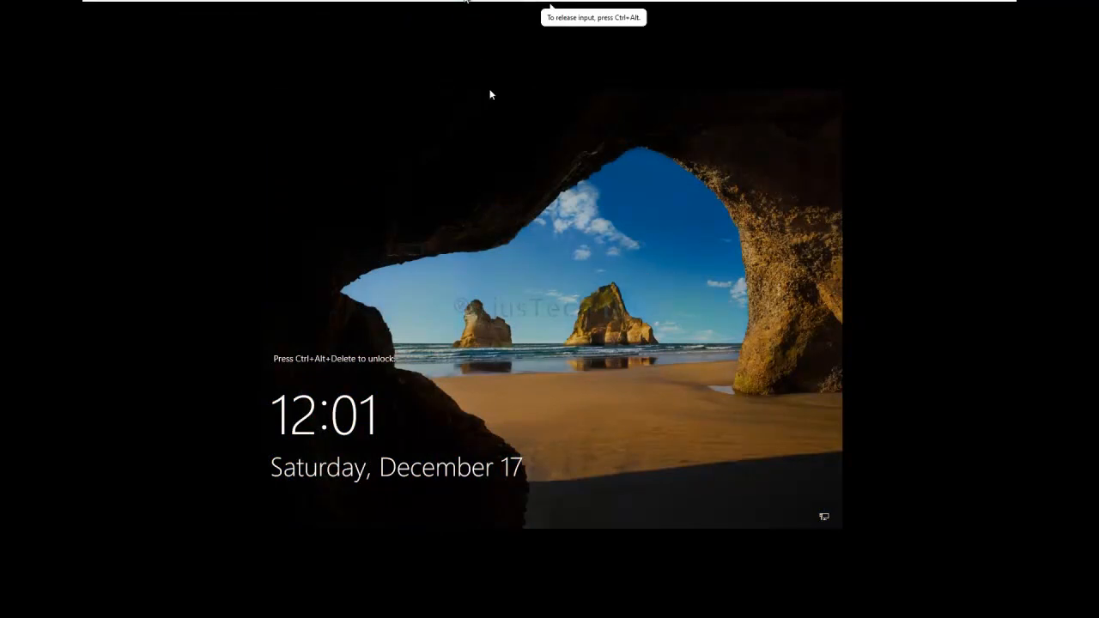
Stretch the guest display to fill the window and send Ctrl+Alt+Delete to sign in.
click(491, 7)
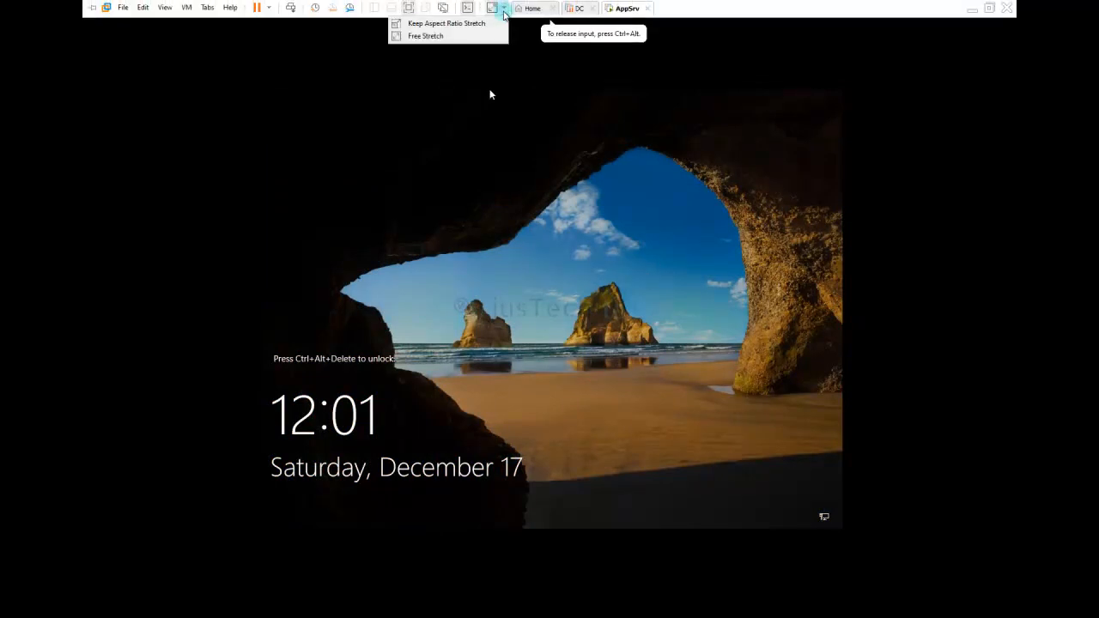
click(426, 36)
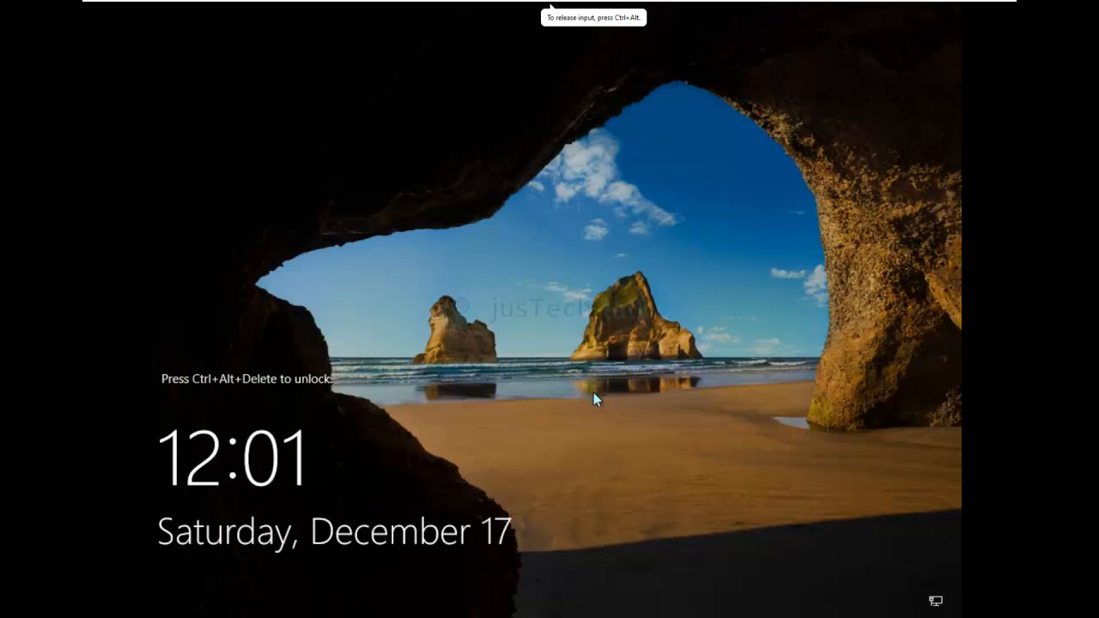
key(ctrl+alt+delete)
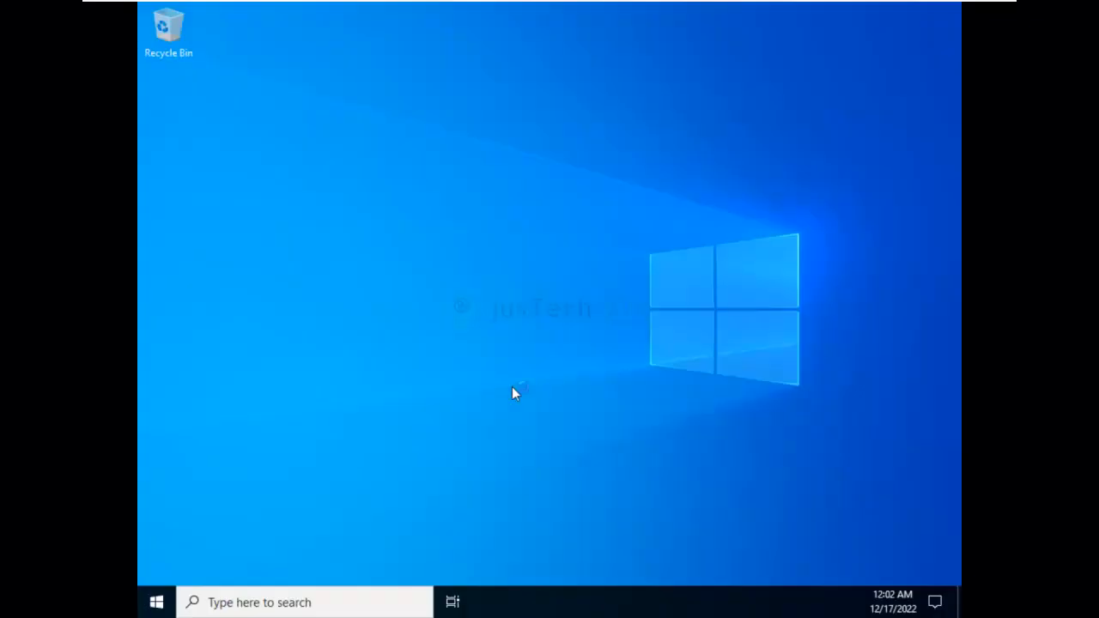
From the desktop's Display settings, choose 1920 × 1080 as the resolution.
right_click(515, 393)
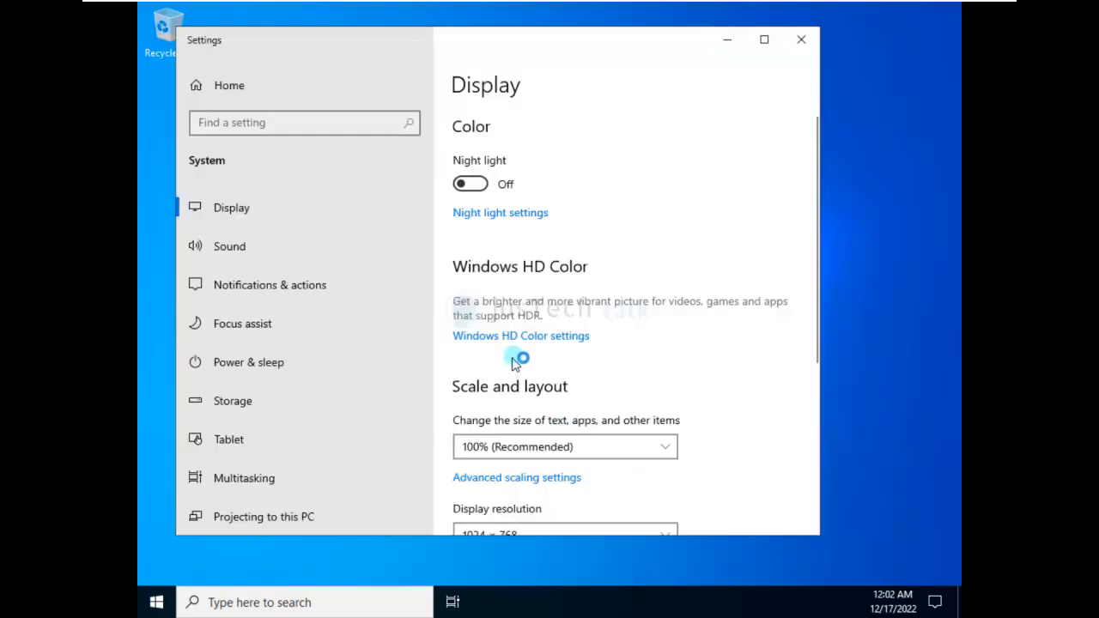
scroll(down, 3)
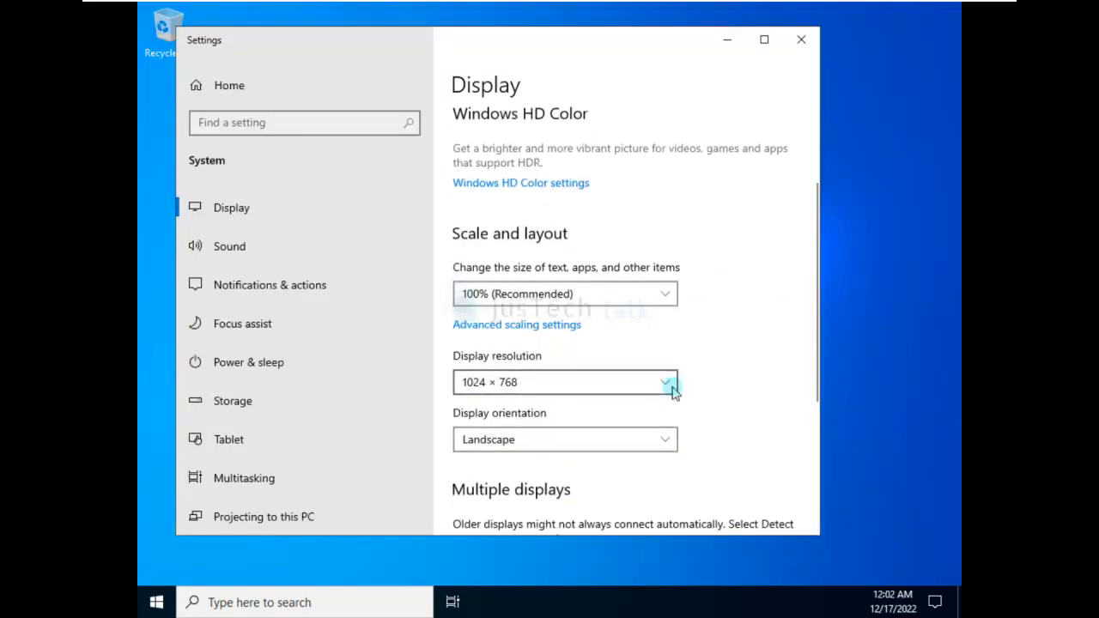
click(663, 381)
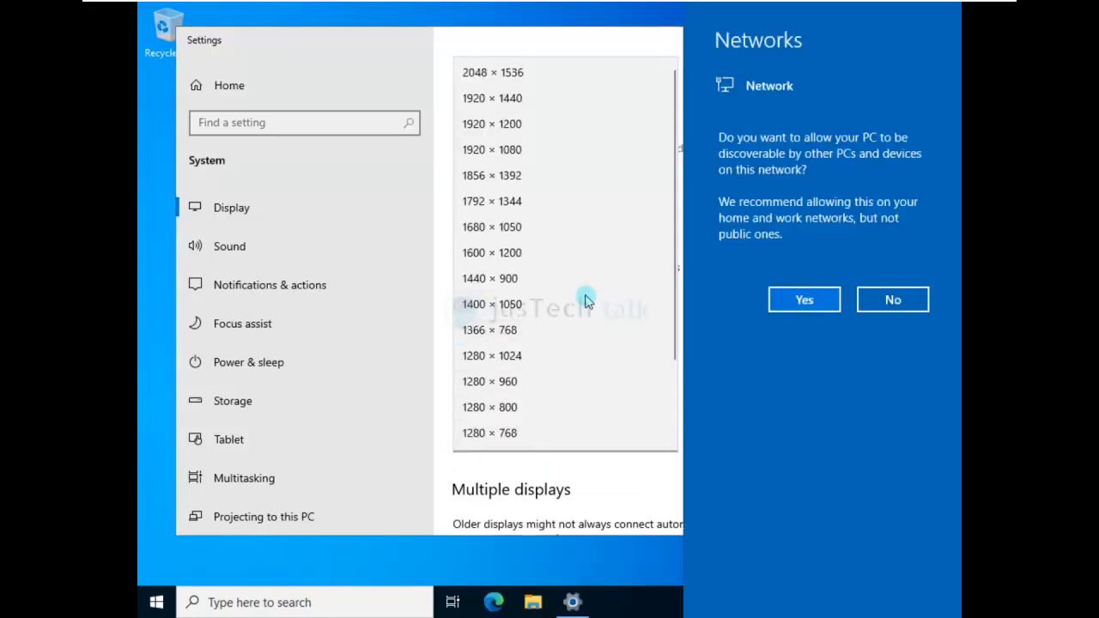
mouse_move(515, 128)
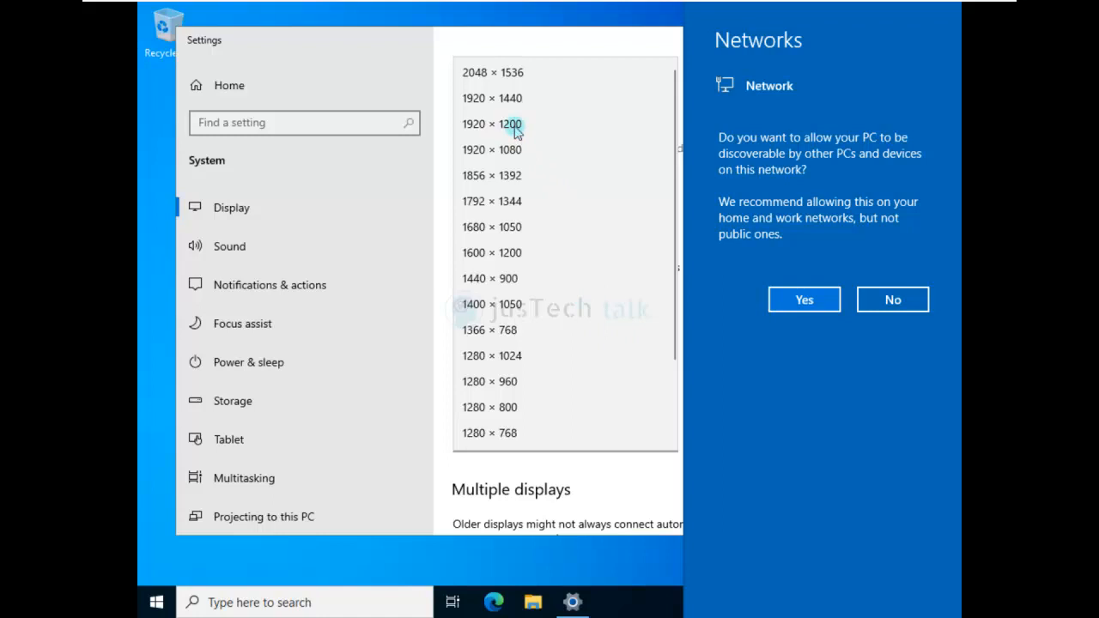
mouse_move(498, 329)
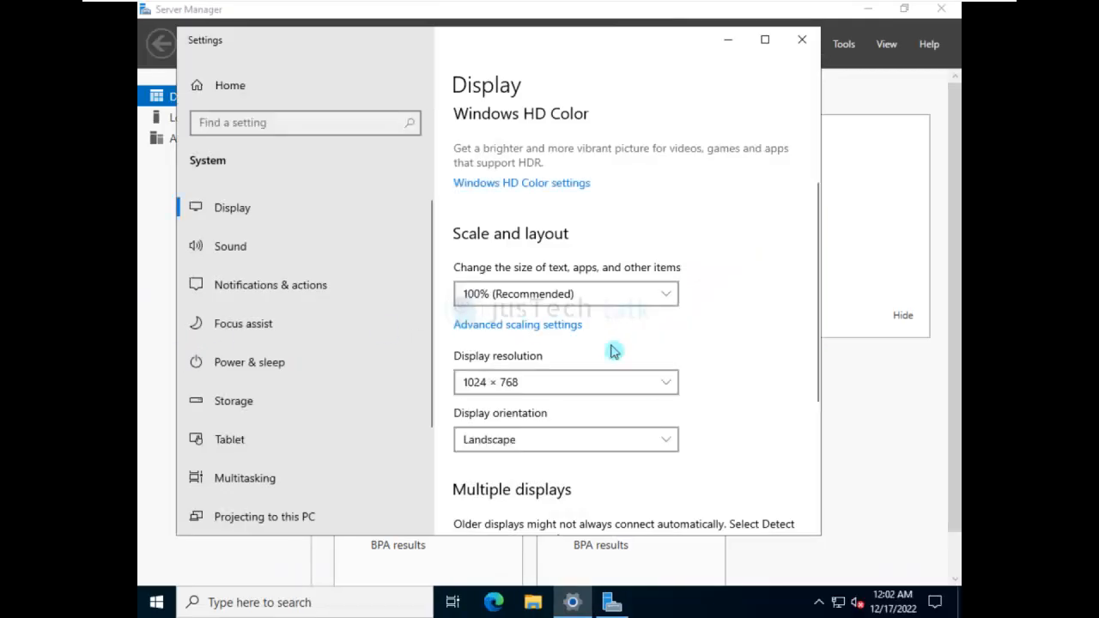
click(566, 381)
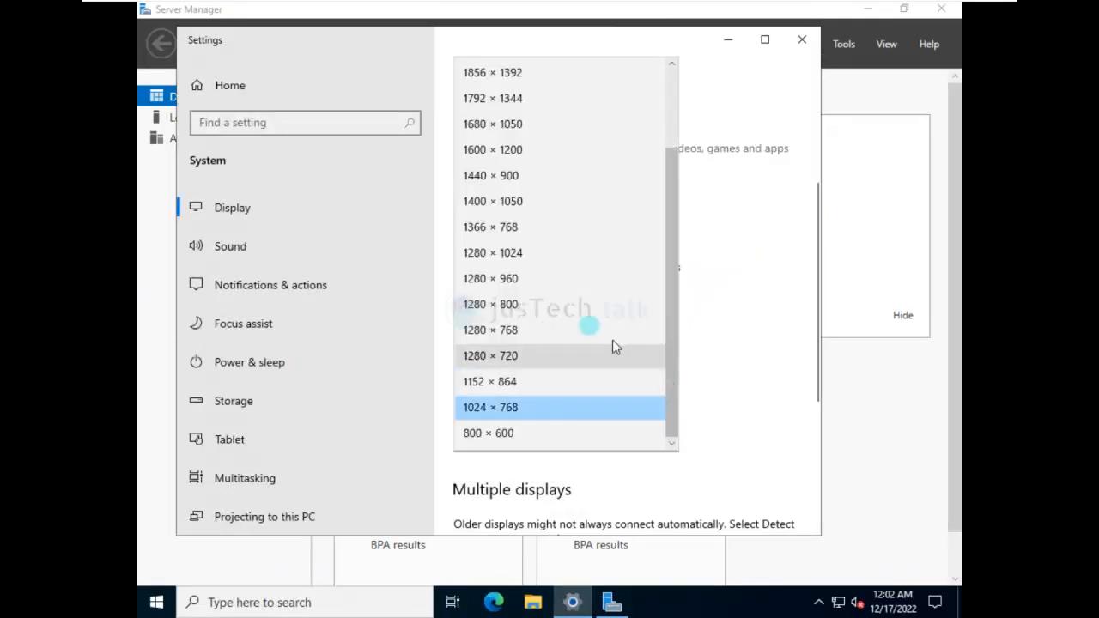
scroll(up, 3)
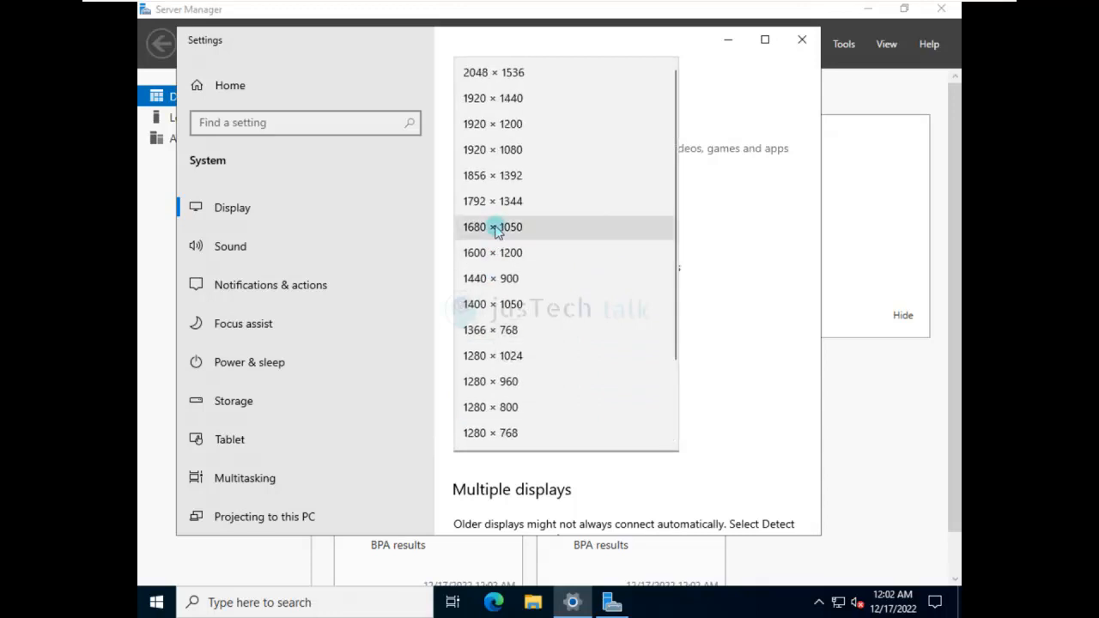
mouse_move(507, 103)
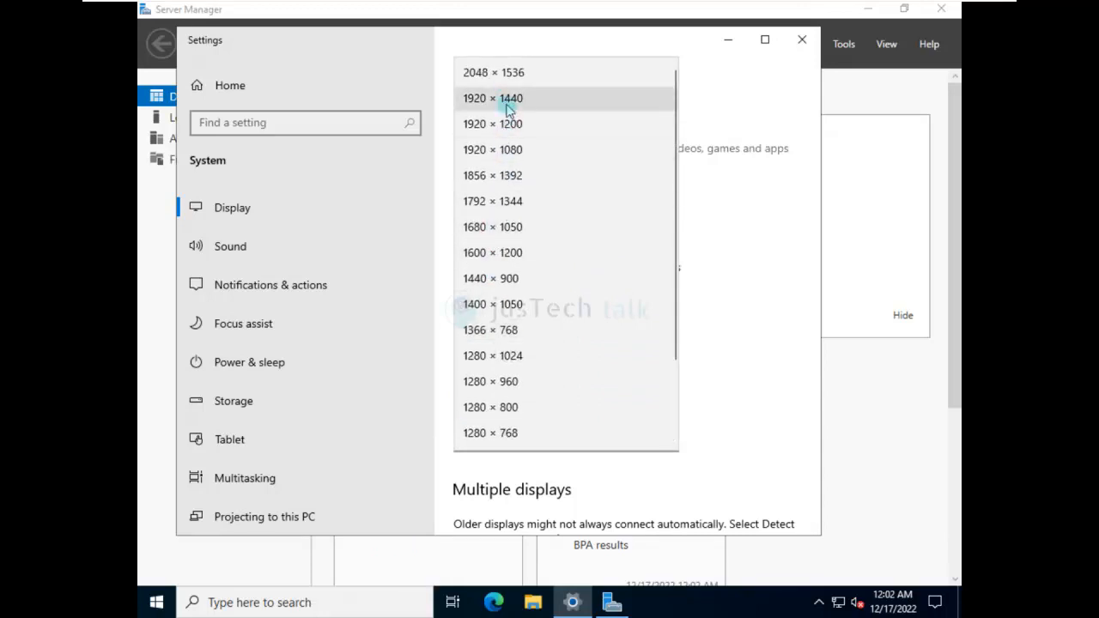
click(493, 98)
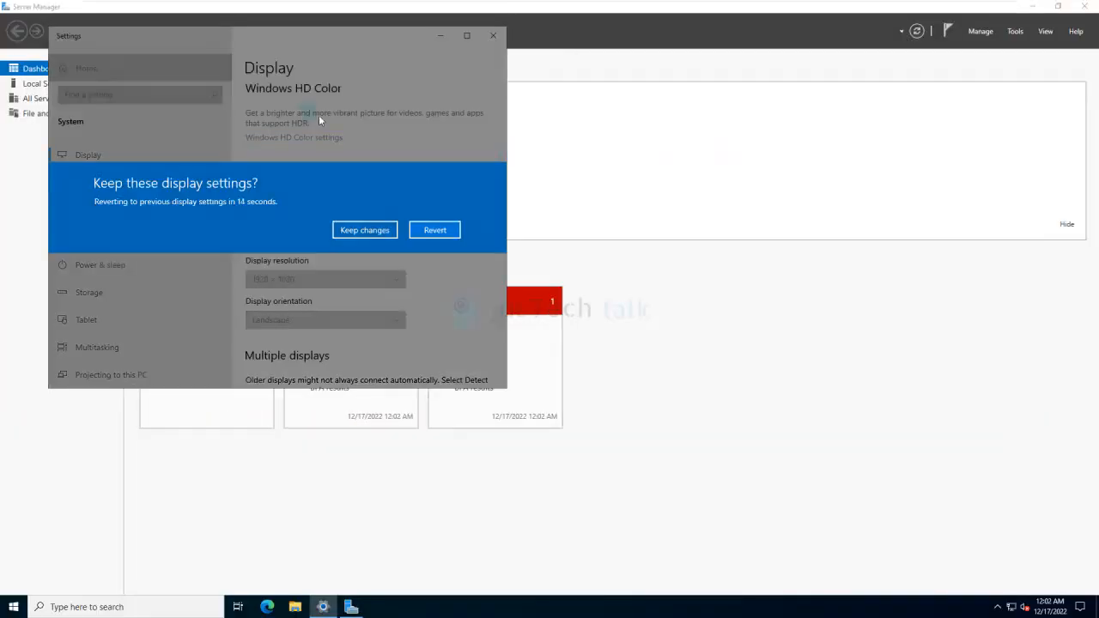
Keep the new 1920 × 1080 resolution and close Settings.
click(364, 231)
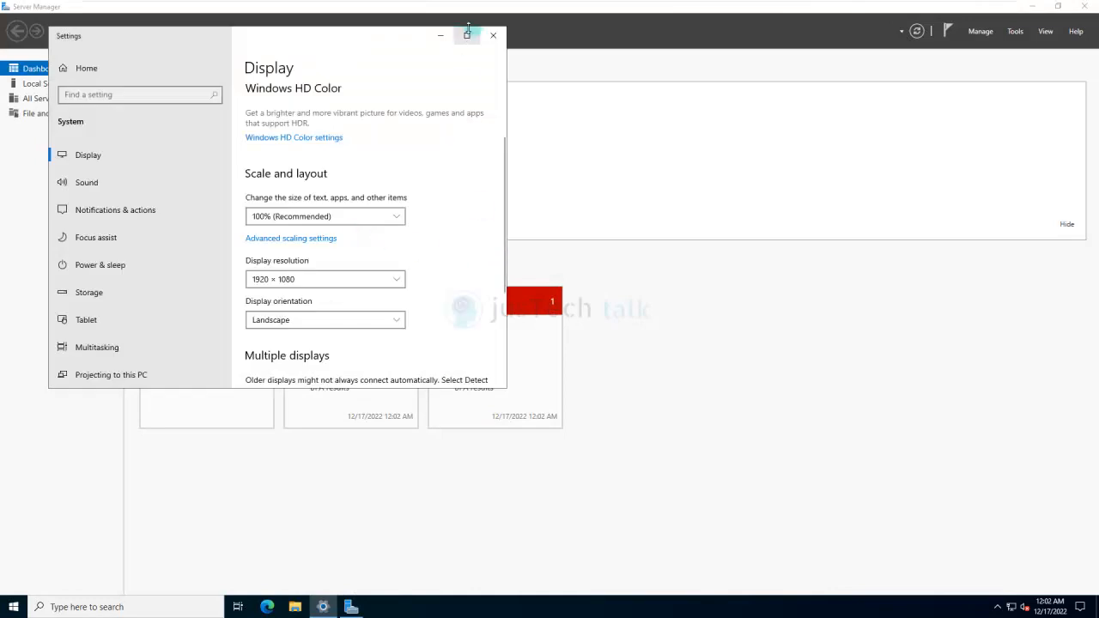
click(493, 34)
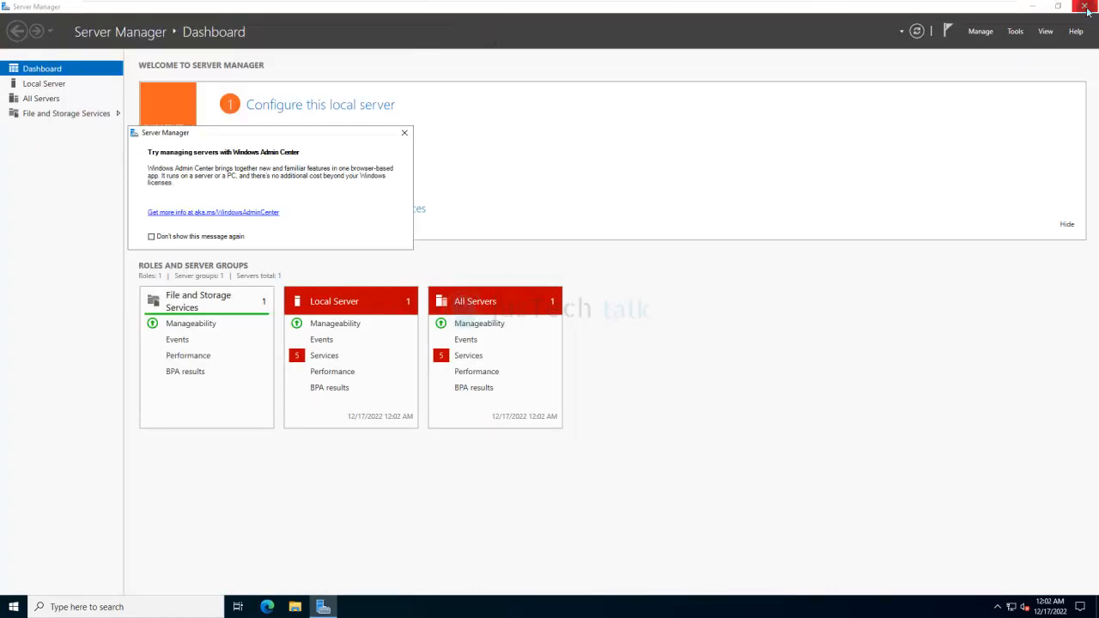
mouse_move(112, 247)
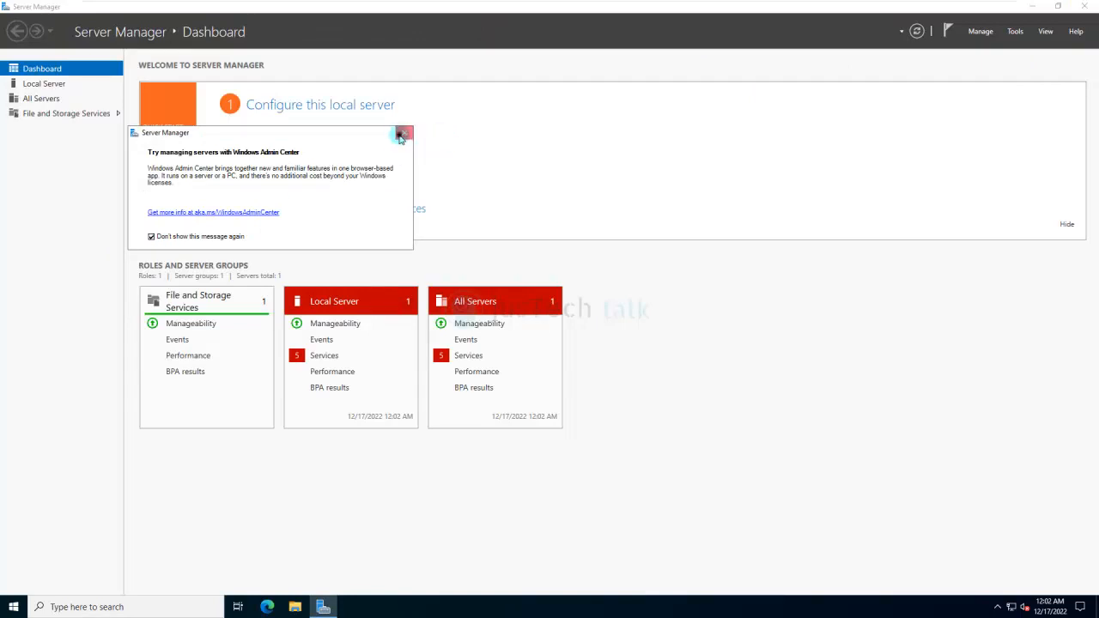
Dismiss Server Manager's Windows Admin Center notice so it is not shown again.
click(403, 134)
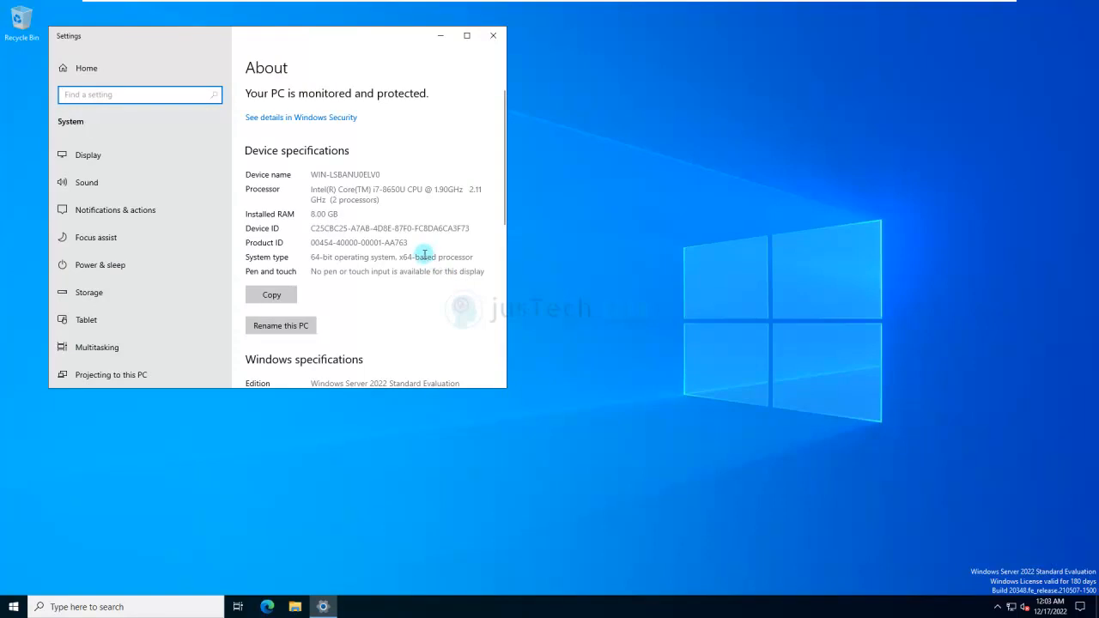
Reveal Windows specifications: Windows Server 2022 Standard Evaluation, version 21H2.
scroll(down, 3)
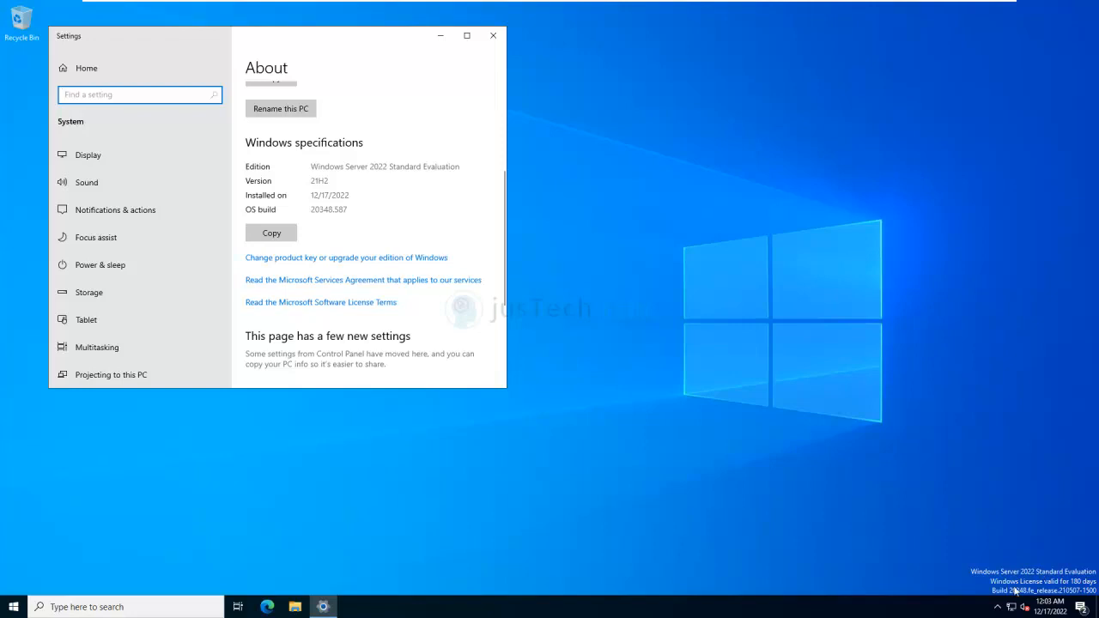
mouse_move(999, 593)
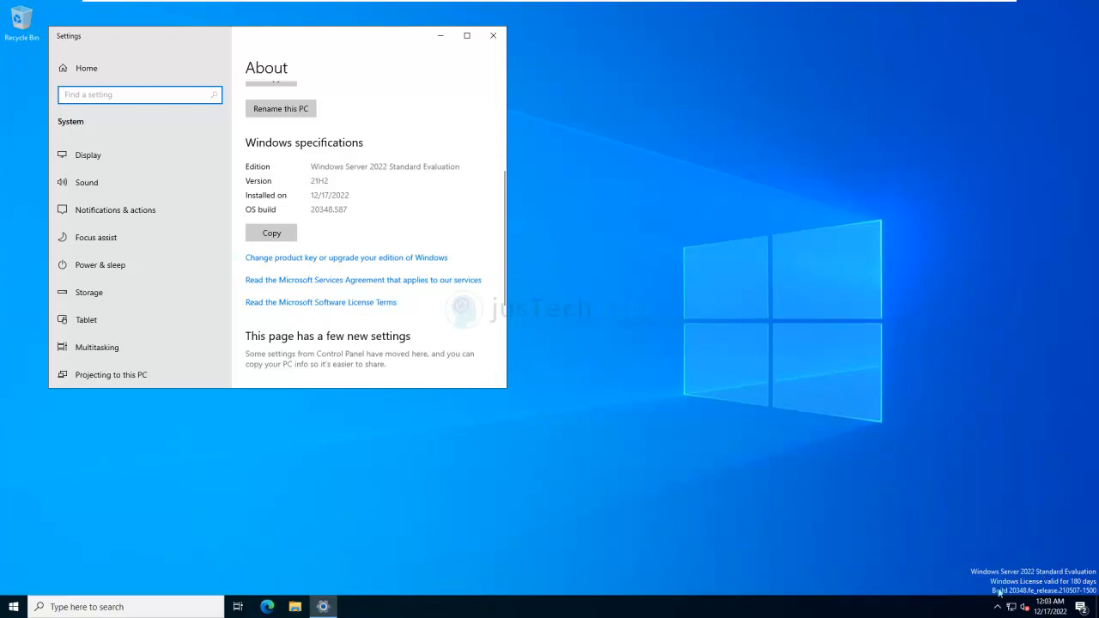